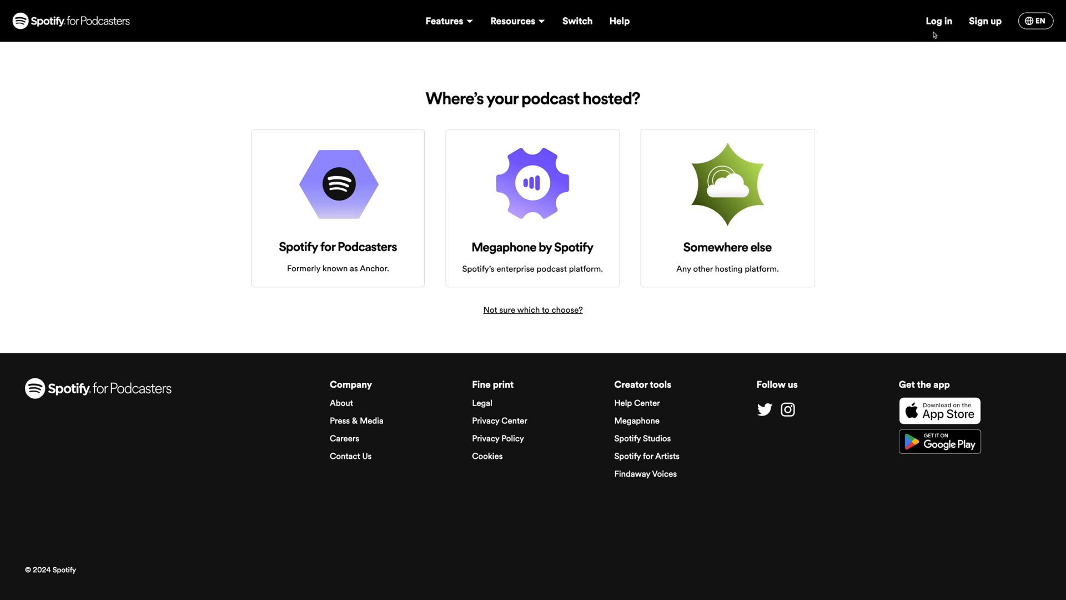
pyautogui.moveTo(627, 42)
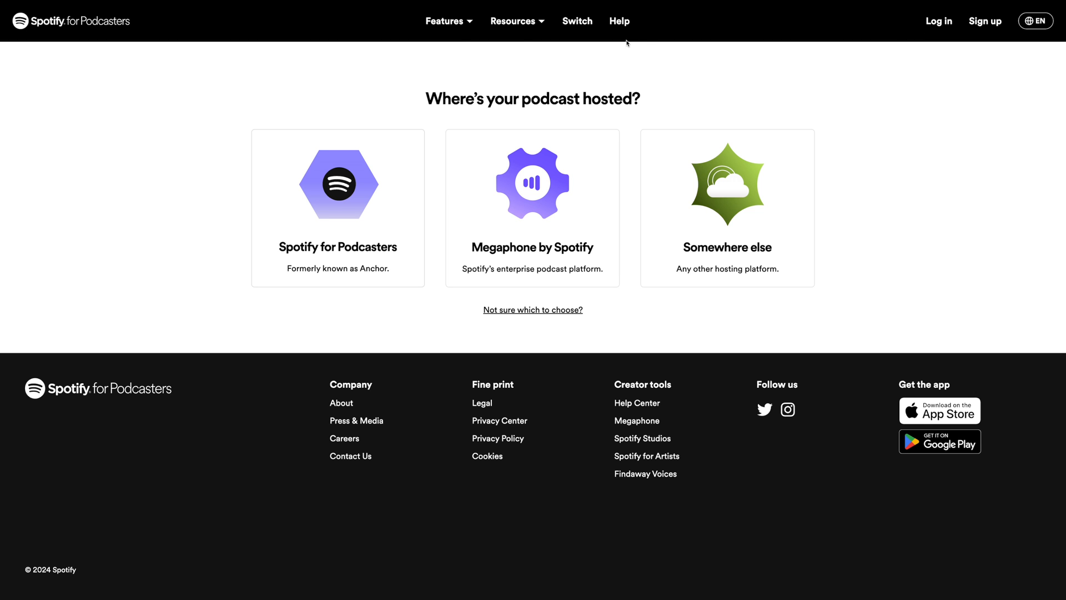
# Log in to Spotify for Podcasters with the Spotify account and reach the welcome dashboard.
pyautogui.scroll(-3)
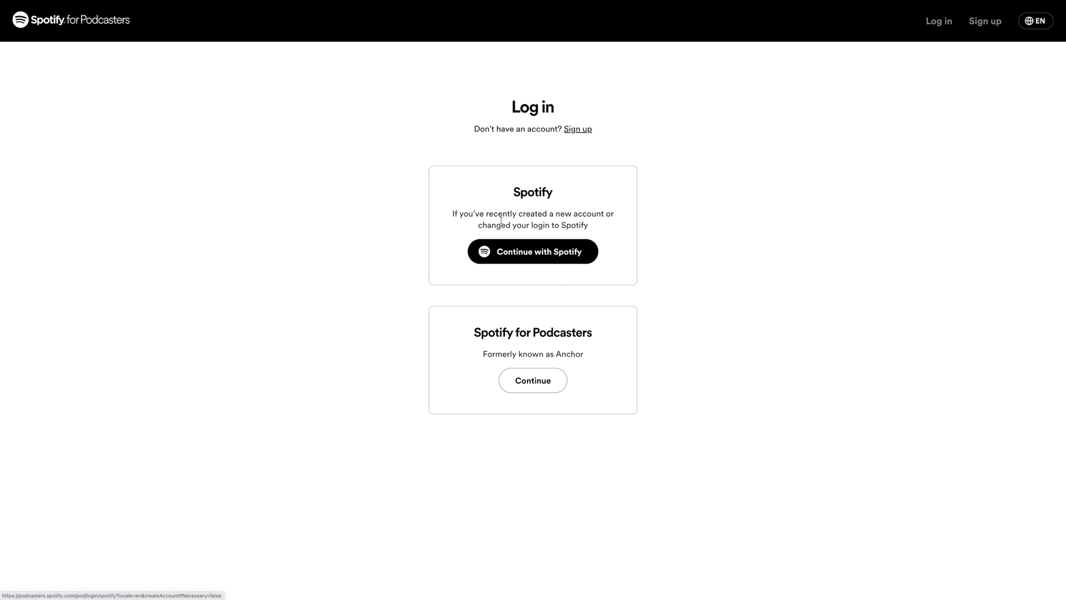
pyautogui.moveTo(560, 322)
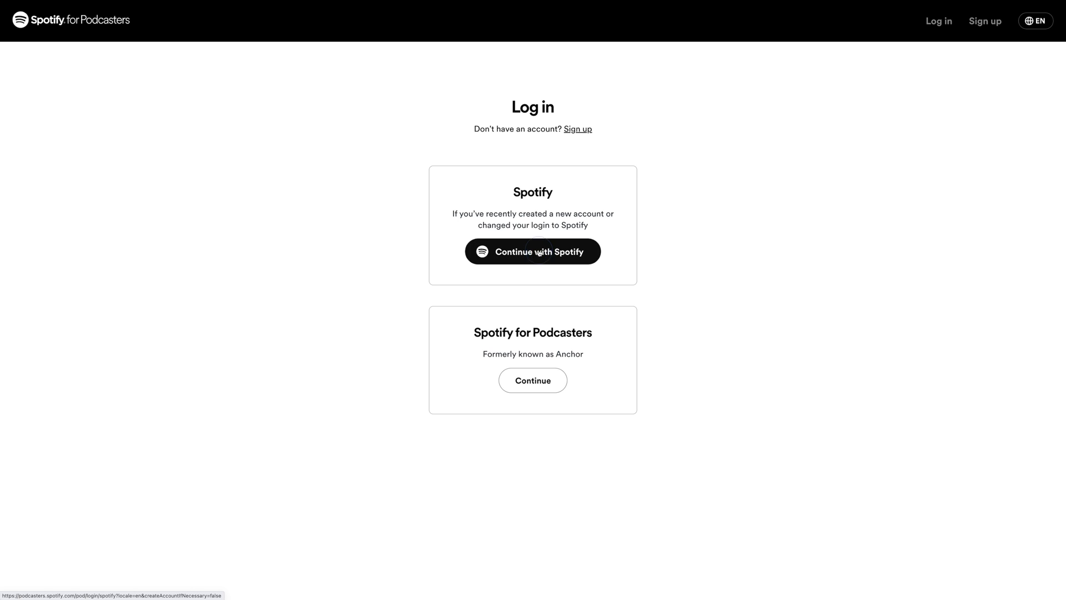
pyautogui.click(532, 251)
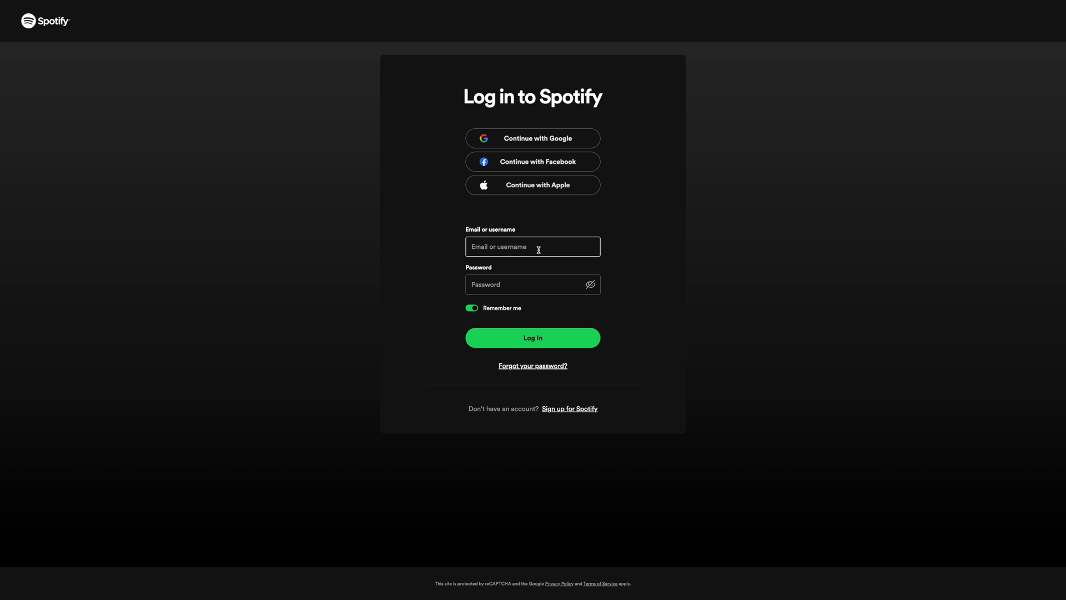
pyautogui.click(532, 337)
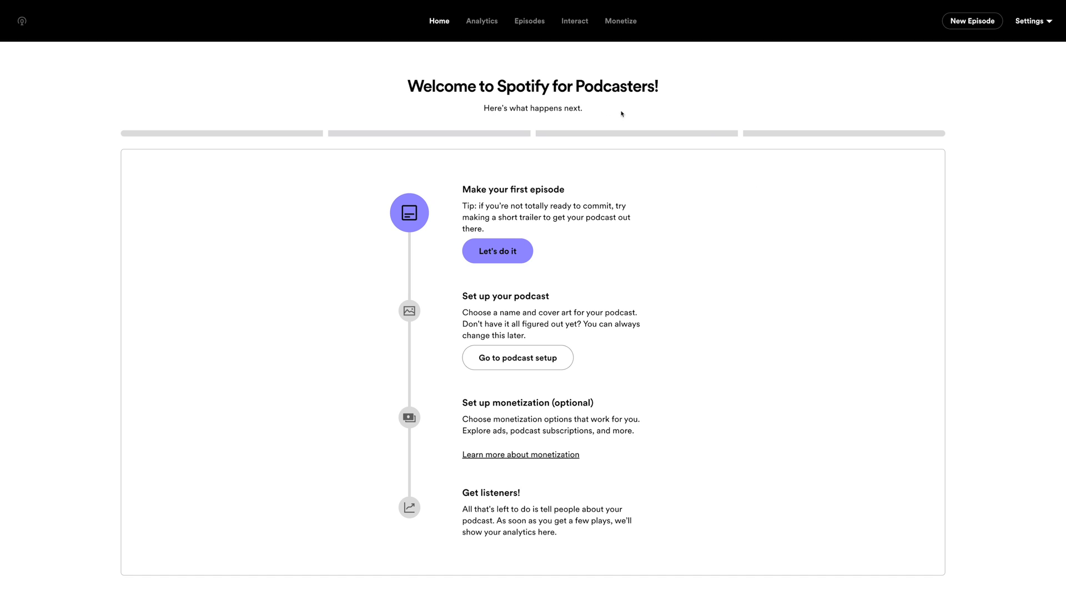
pyautogui.moveTo(485, 168)
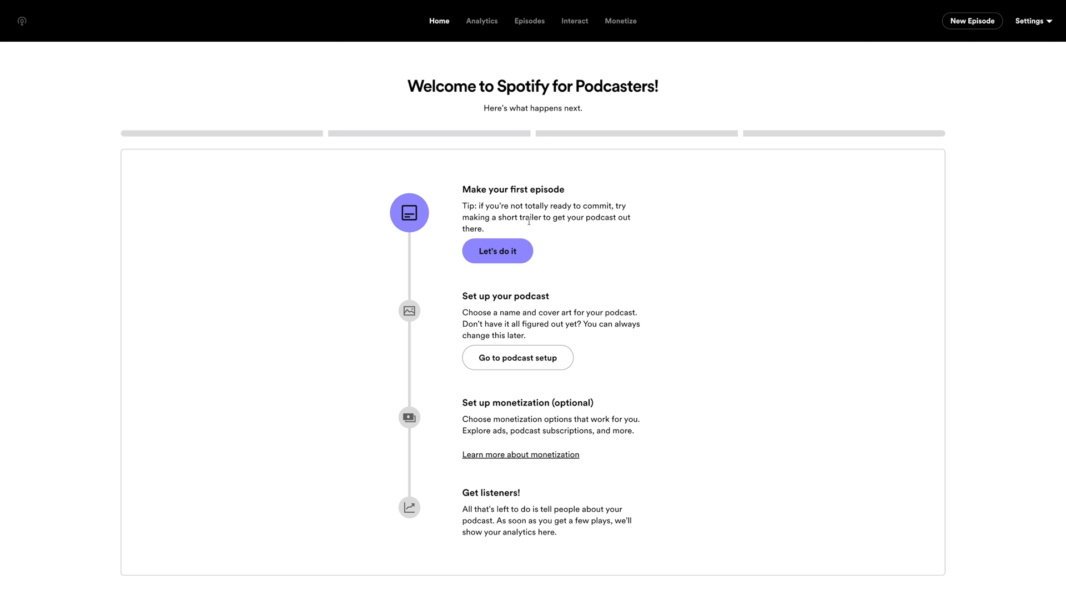
# Start a new episode created with Riverside, hiding the Riverside notice for future episodes.
pyautogui.click(498, 250)
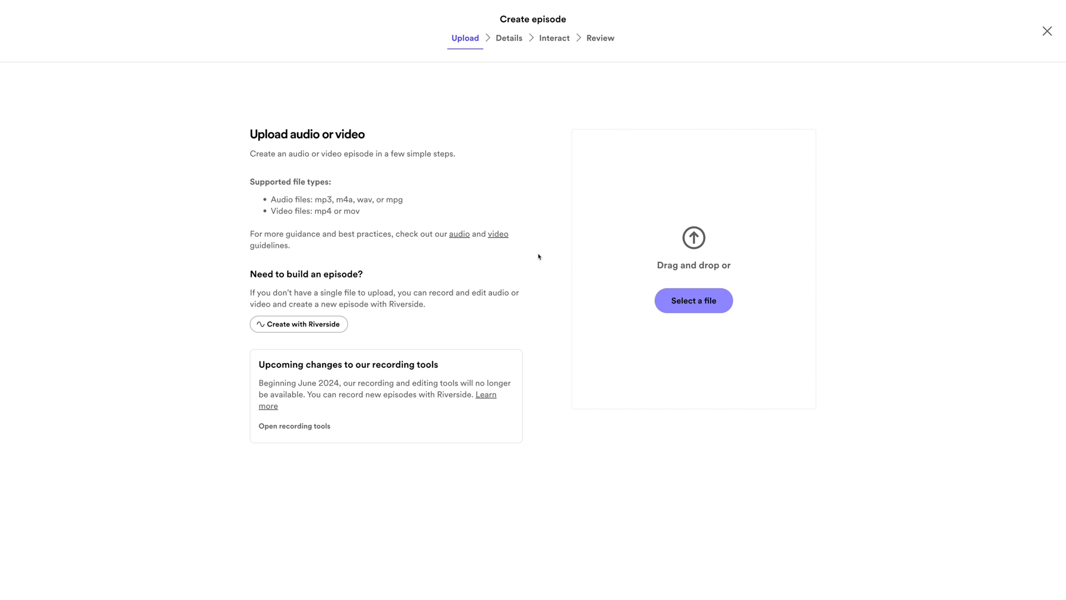
pyautogui.moveTo(676, 199)
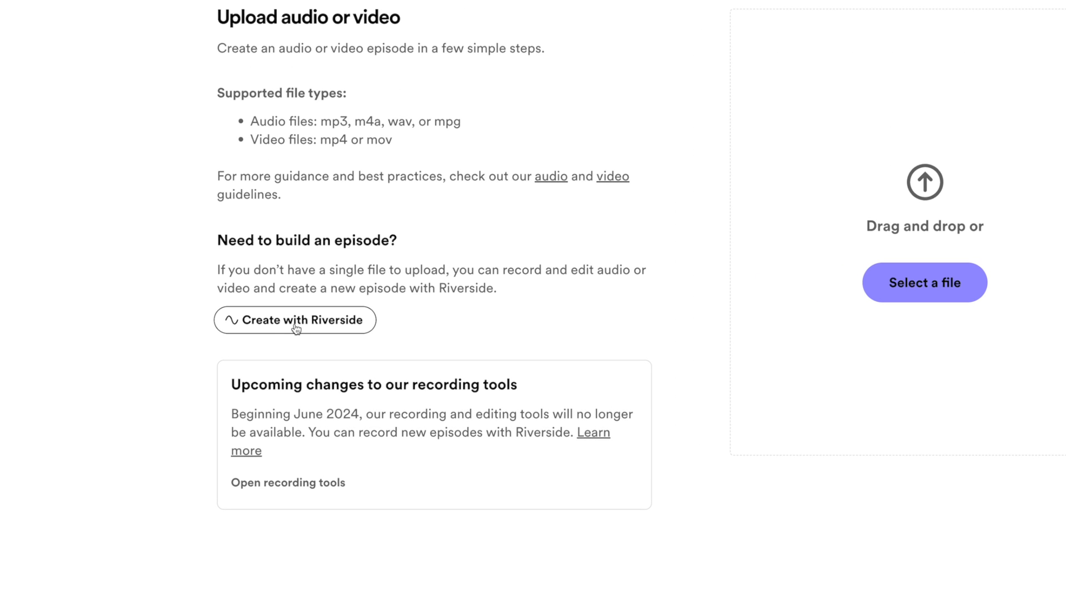
pyautogui.click(296, 320)
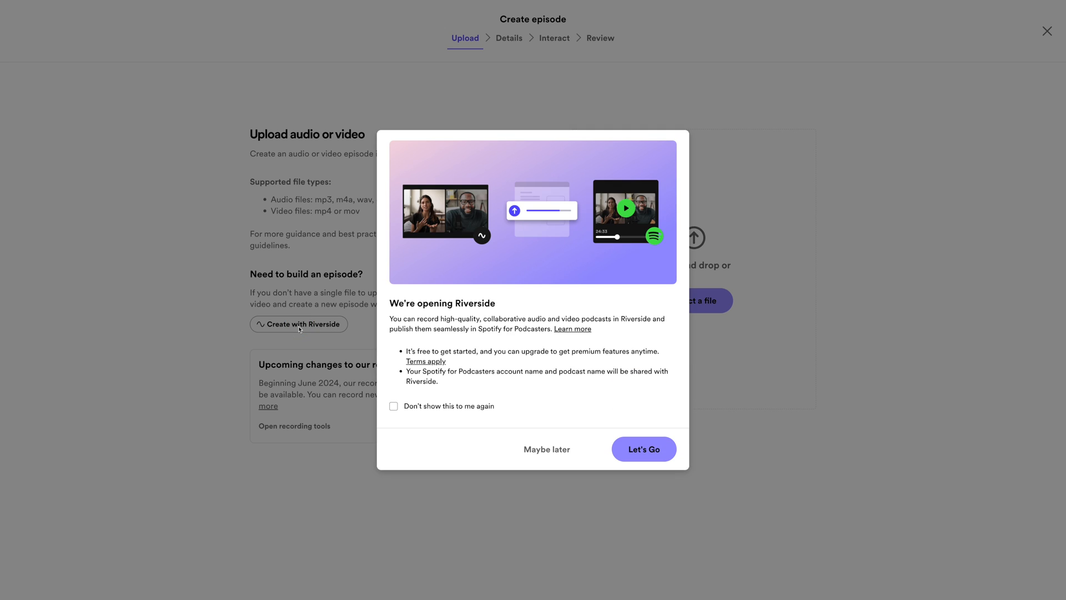
pyautogui.click(393, 407)
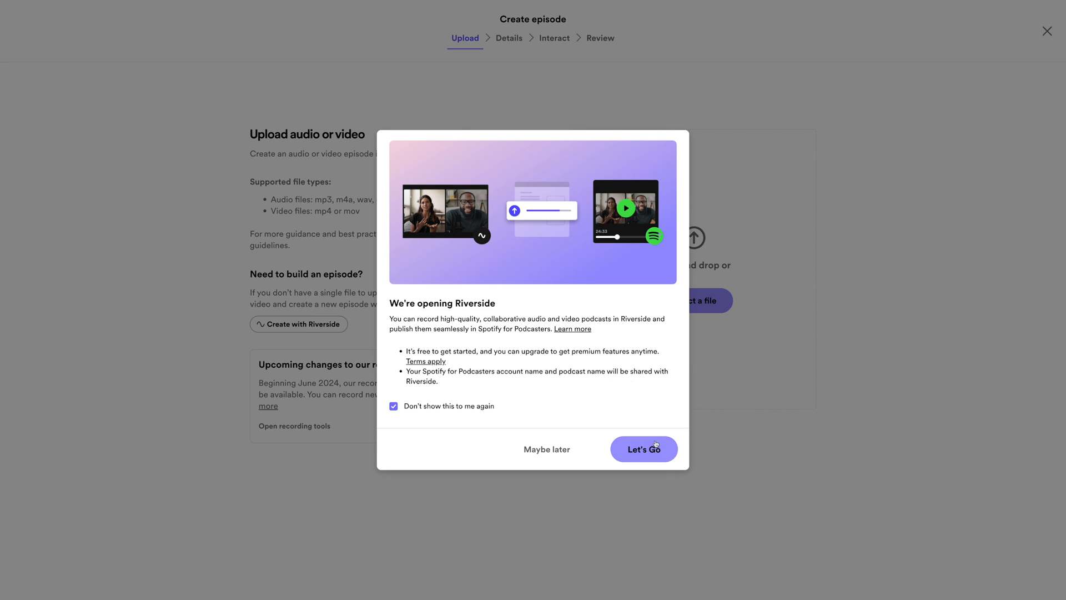
pyautogui.click(643, 448)
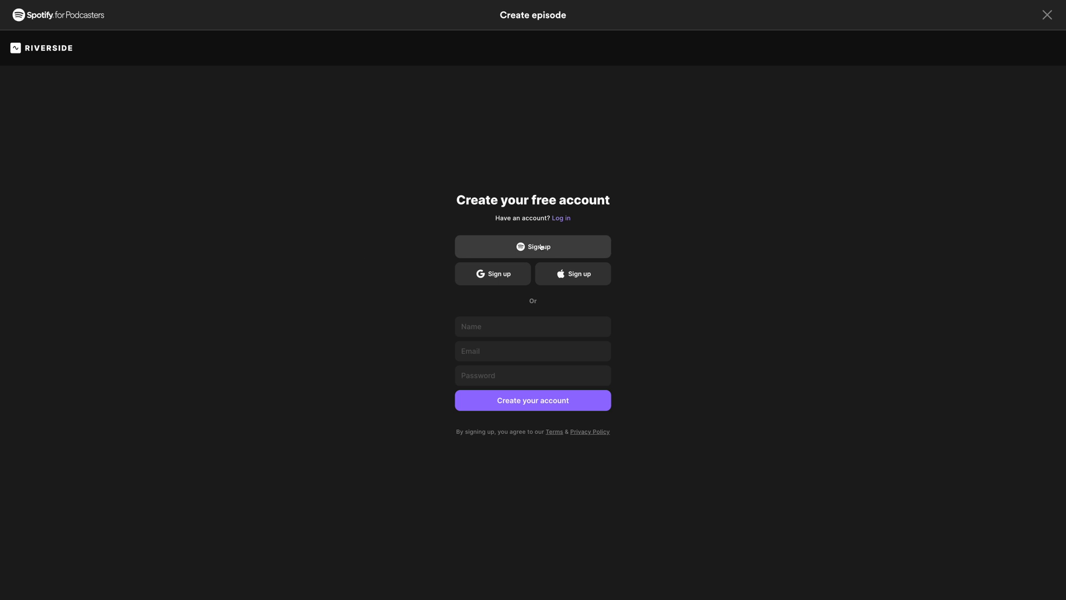
# Sign up for Riverside via Spotify and choose a video & audio episode recording.
pyautogui.click(532, 247)
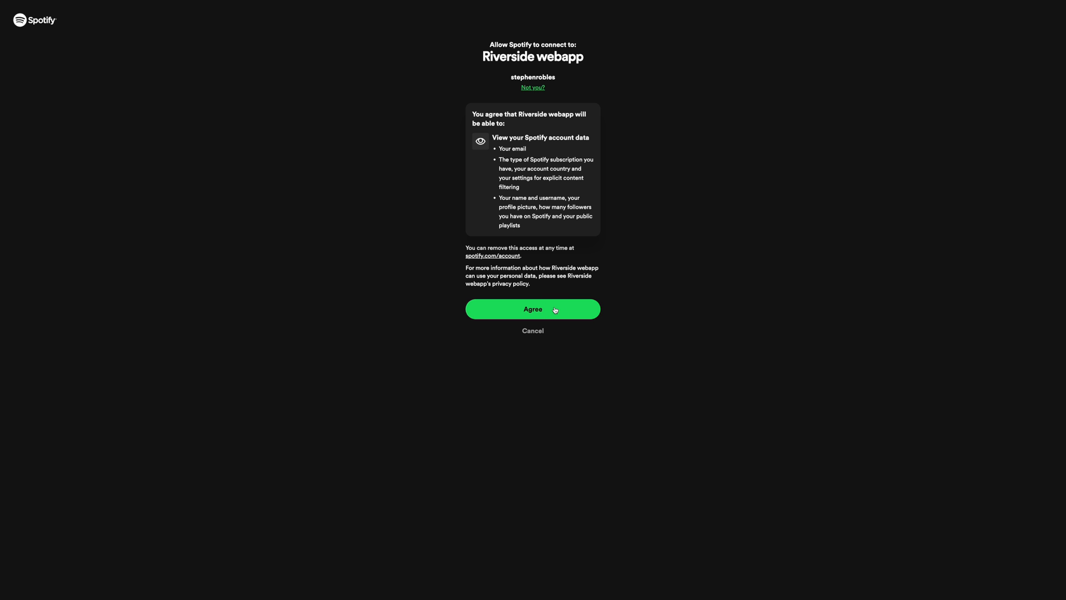
pyautogui.click(532, 309)
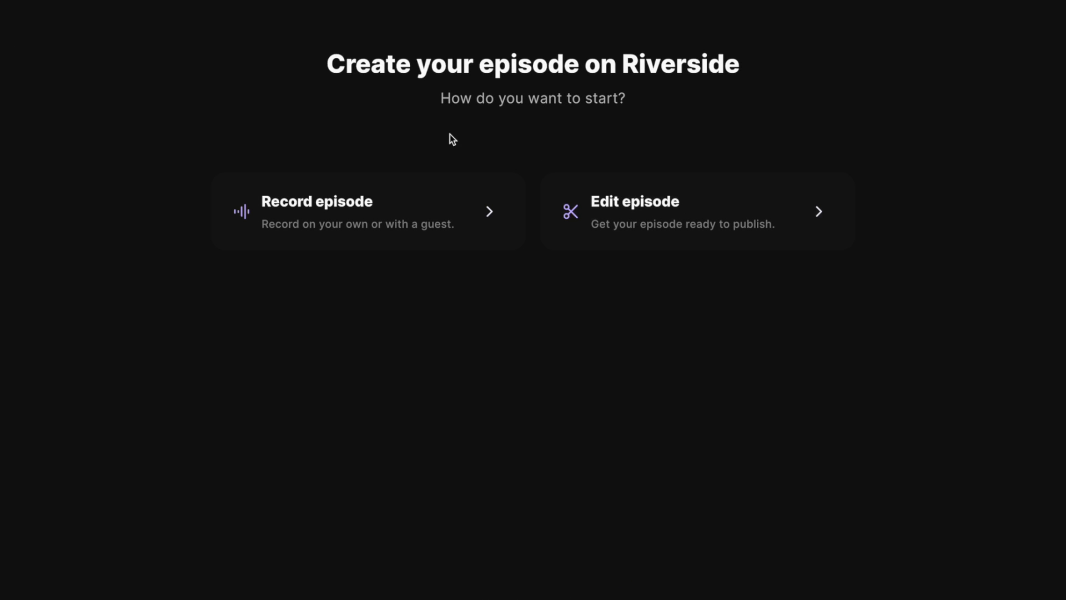
pyautogui.click(367, 211)
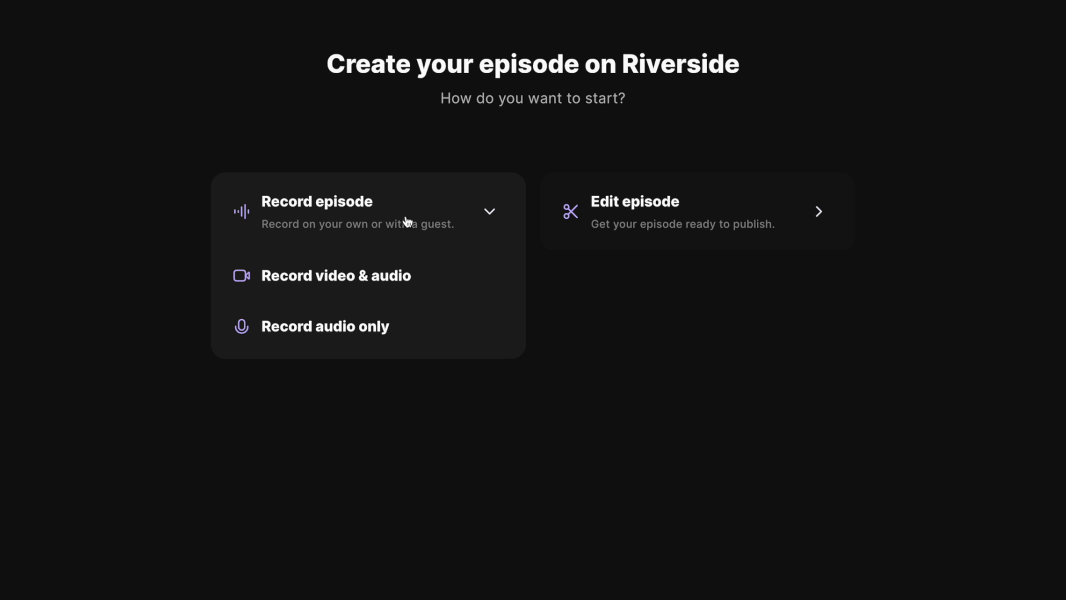
pyautogui.moveTo(368, 276)
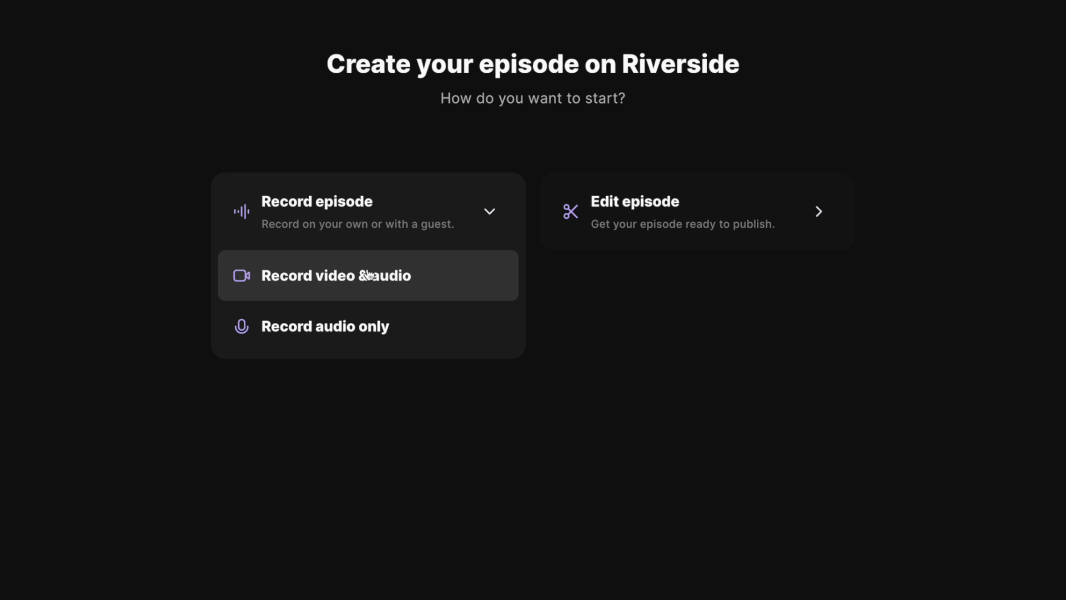
pyautogui.click(336, 275)
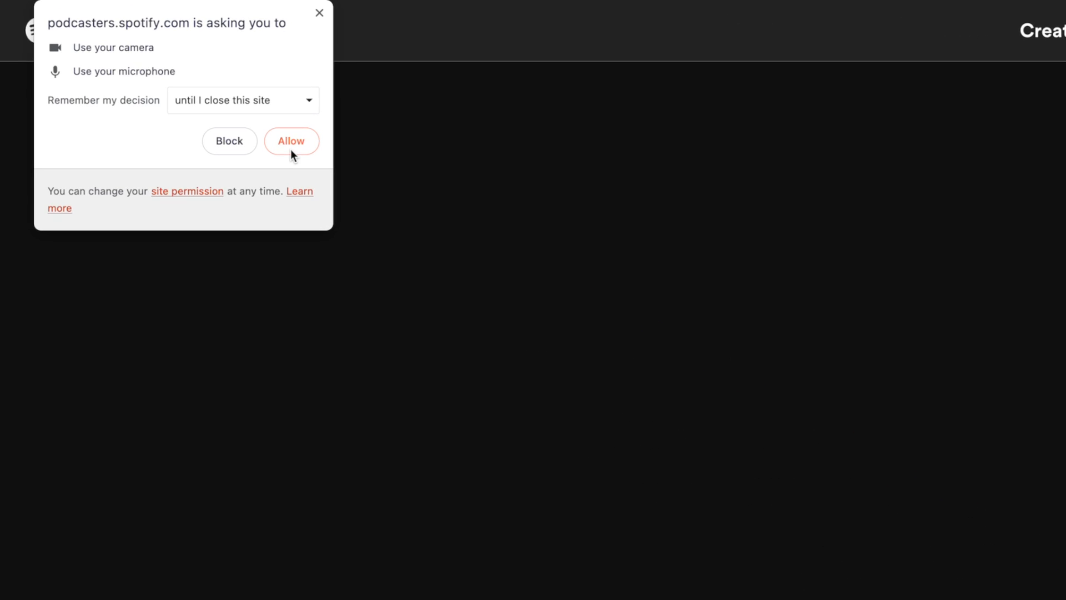
# Allow camera and mic, keep the Blackmagic Design camera, set headphones in use, and join the studio.
pyautogui.click(291, 141)
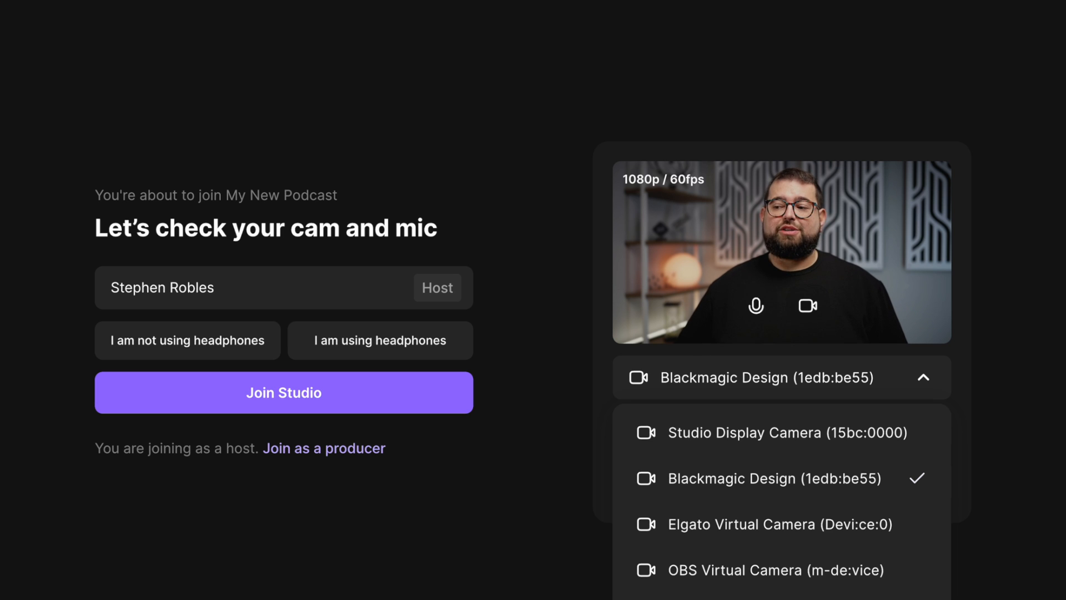
pyautogui.click(922, 378)
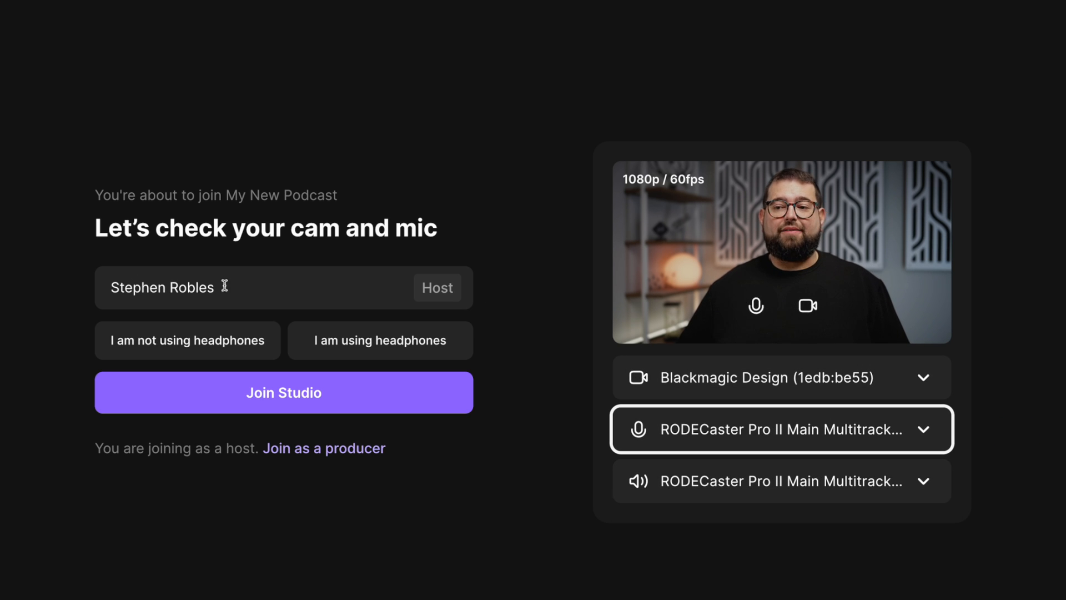
pyautogui.click(380, 340)
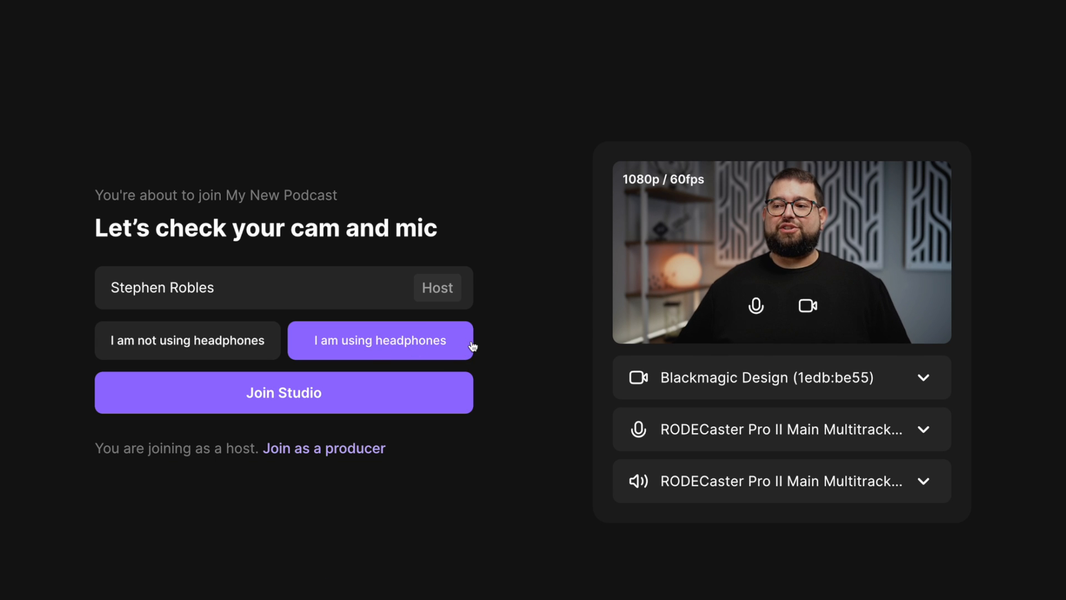
pyautogui.click(283, 392)
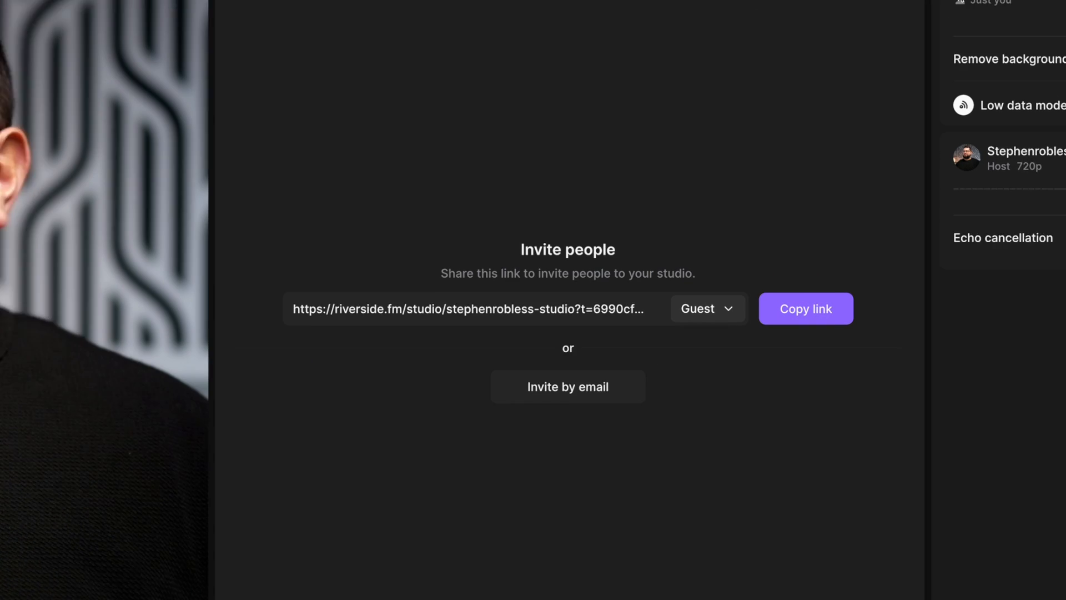
# Review the invite-people options, keeping invitees joining as guests, and return to the studio.
pyautogui.click(806, 308)
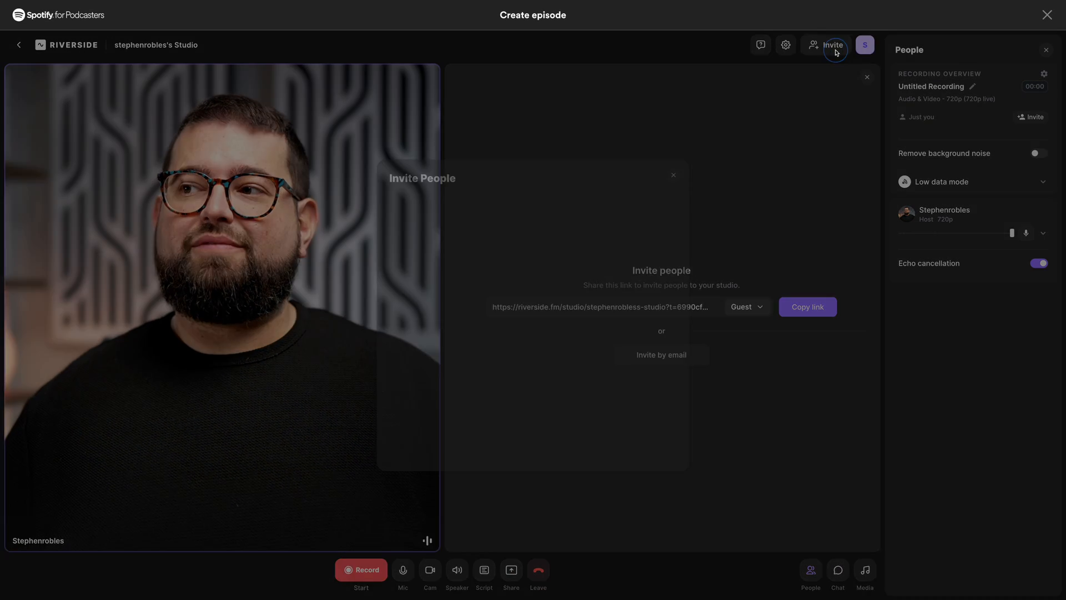
pyautogui.click(592, 323)
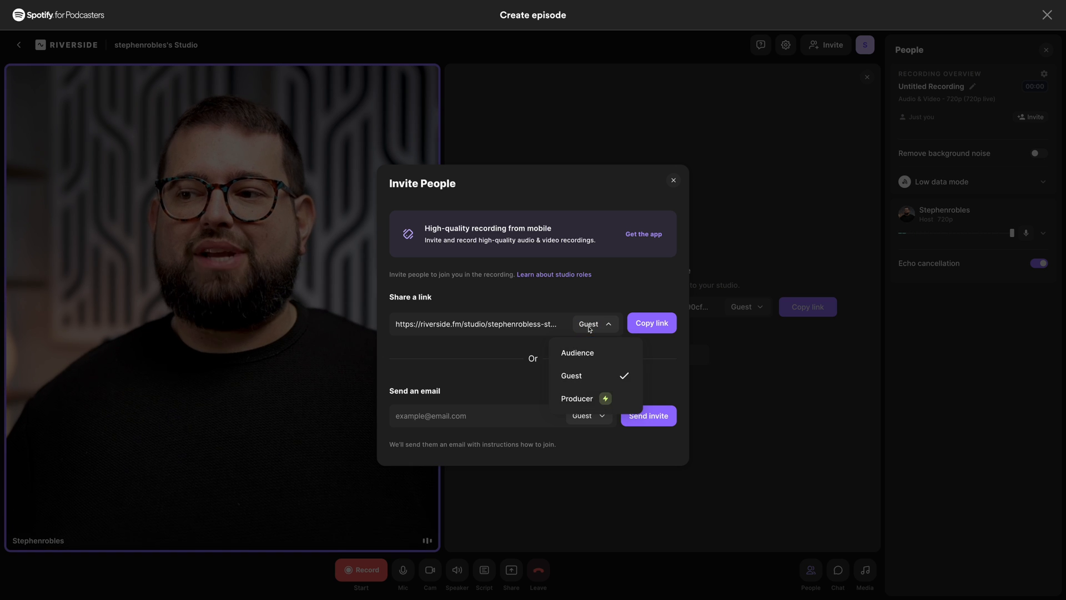
pyautogui.moveTo(592, 353)
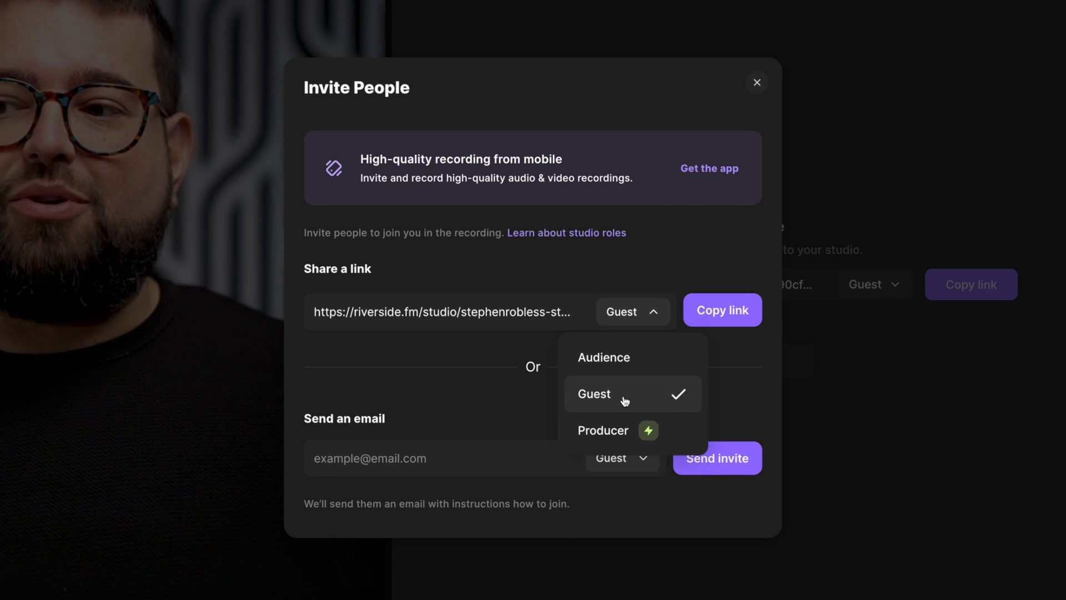
pyautogui.click(722, 310)
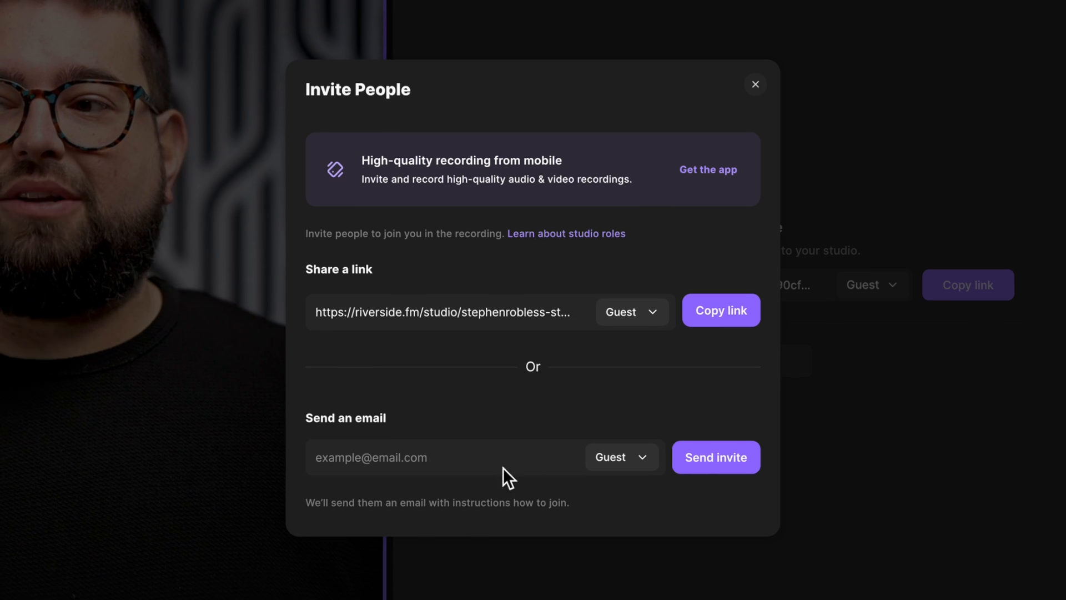
pyautogui.click(754, 85)
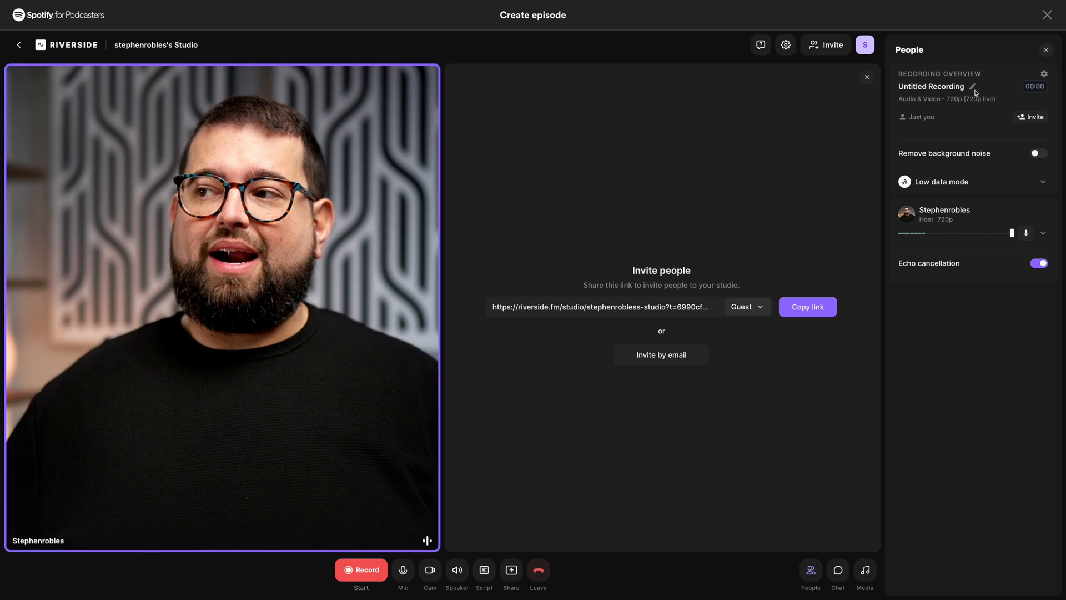
# Rename the recording 'Episode 001' and review the host's camera and audio devices.
pyautogui.click(974, 89)
pyautogui.write('Episode 001')
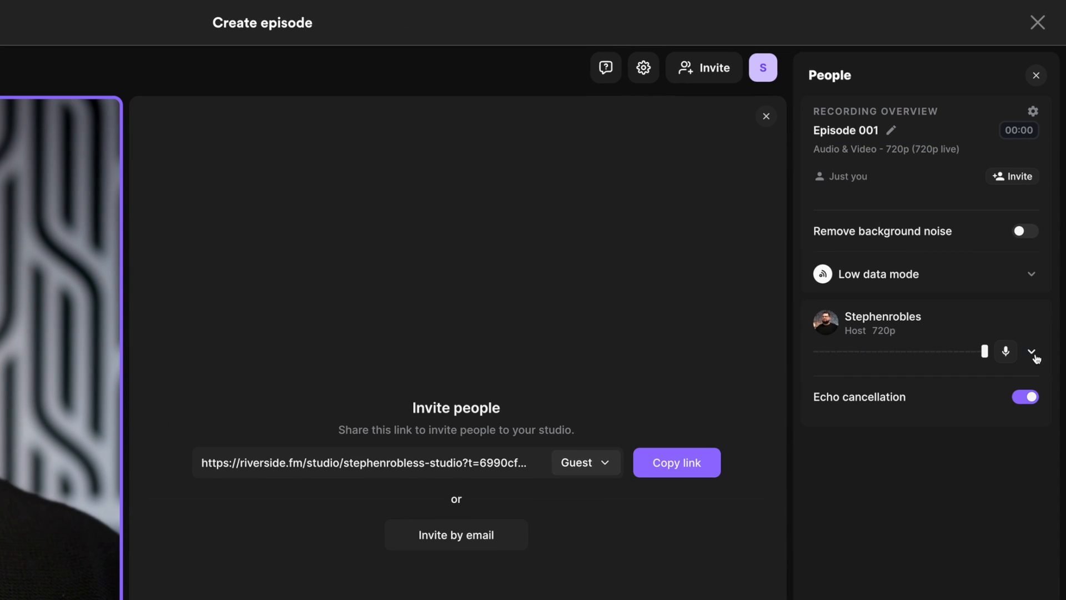
pyautogui.click(1034, 356)
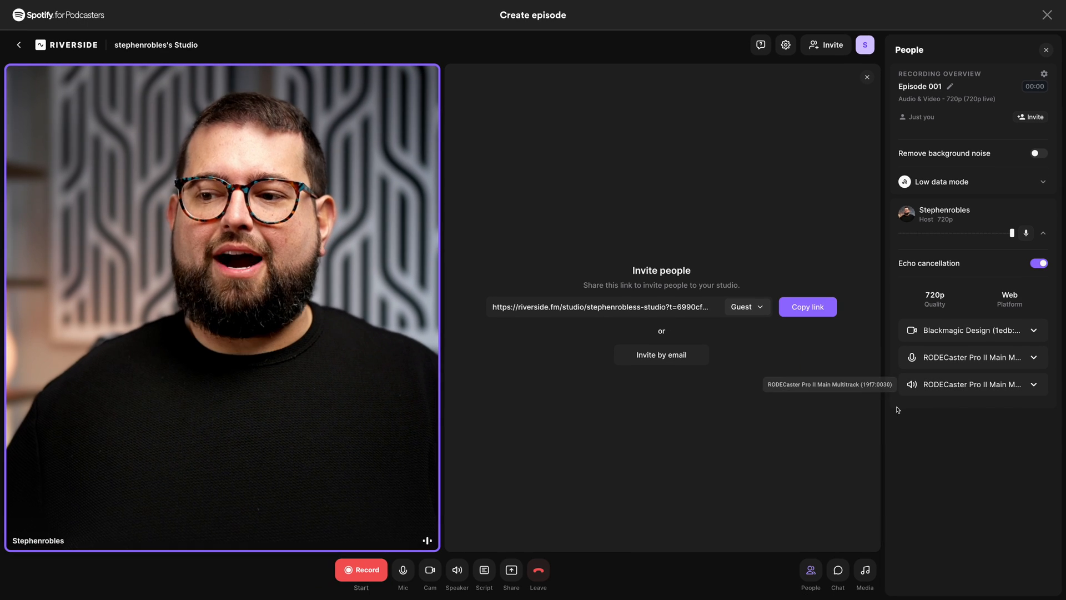
pyautogui.click(429, 570)
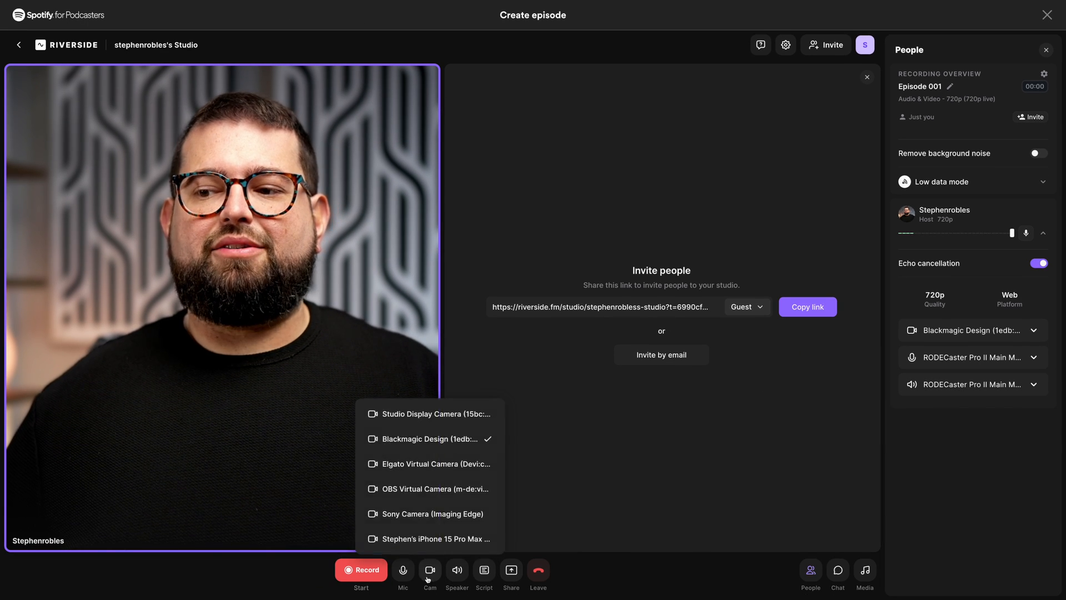
pyautogui.click(402, 570)
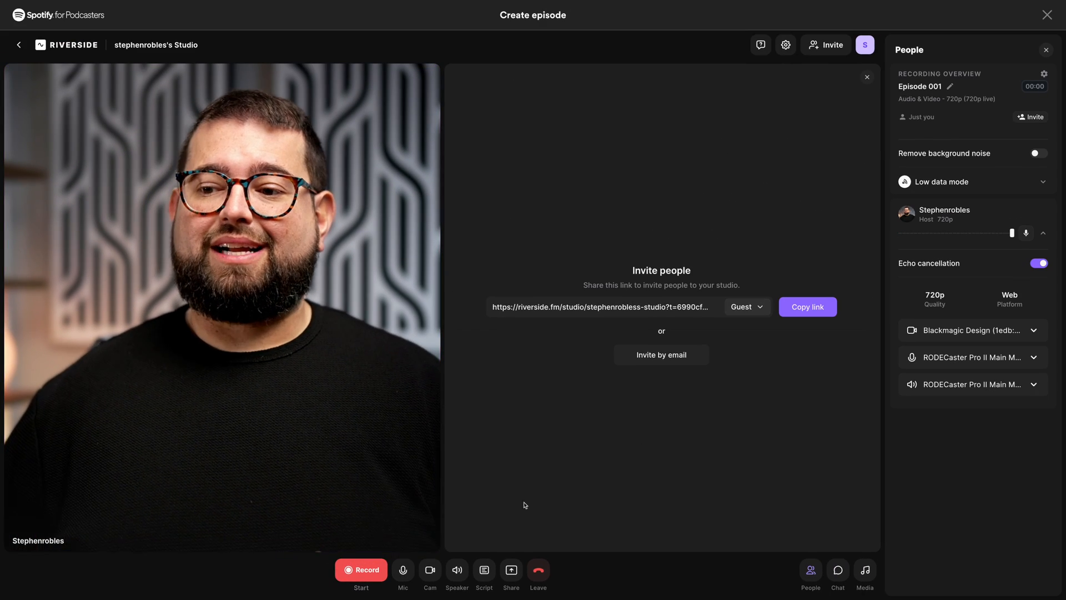
pyautogui.click(361, 569)
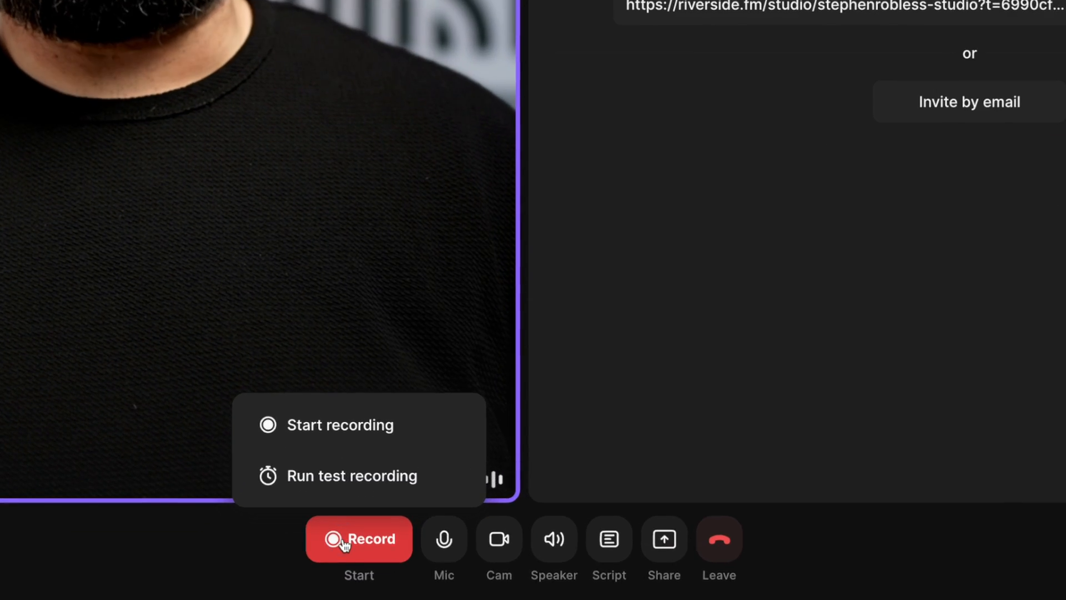
# Start recording Episode 001, bring up the media clip board and the everyone chat.
pyautogui.click(341, 425)
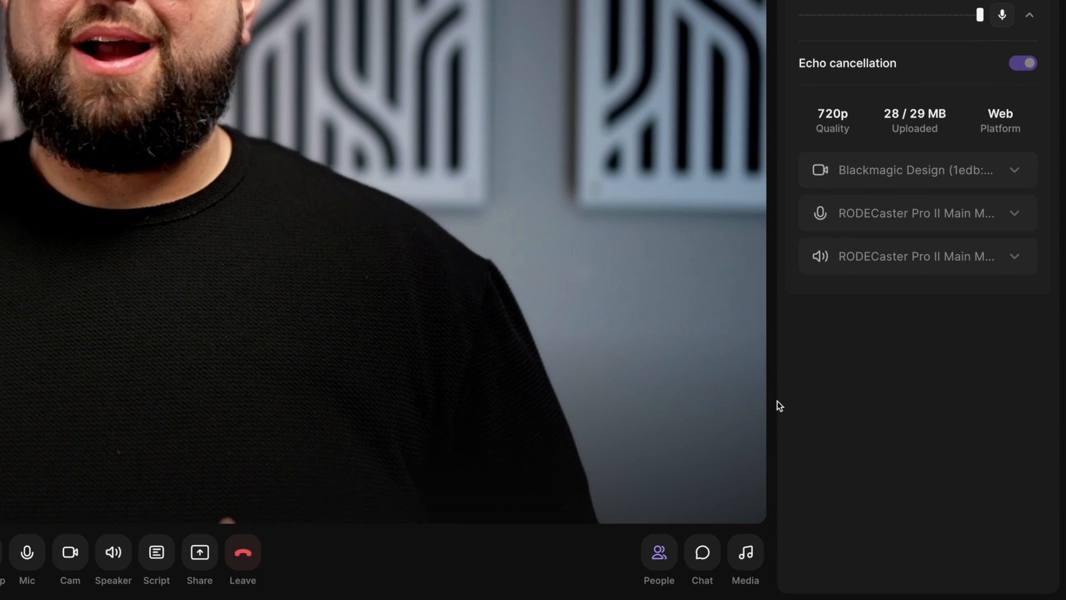
pyautogui.click(745, 552)
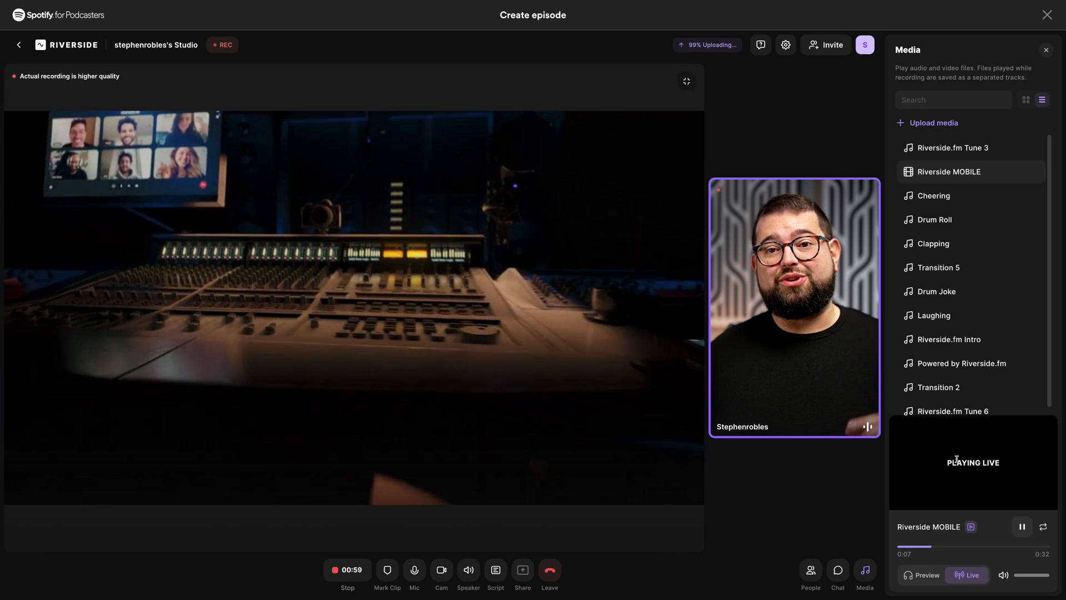
pyautogui.click(838, 570)
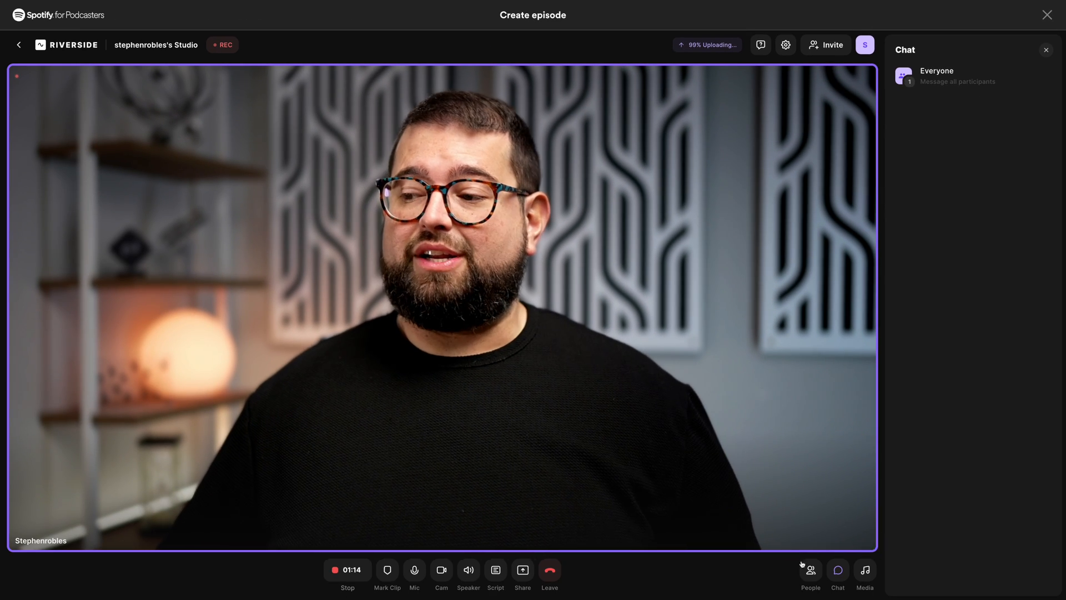
# Bring up the screen-share picker and cancel without sharing while recording continues.
pyautogui.click(522, 574)
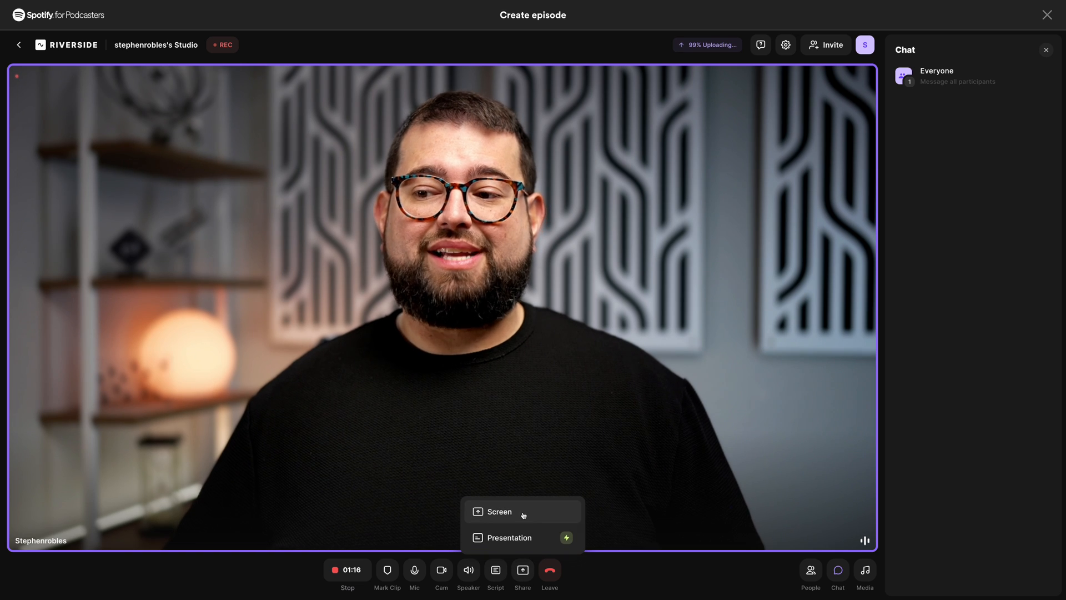
pyautogui.click(499, 511)
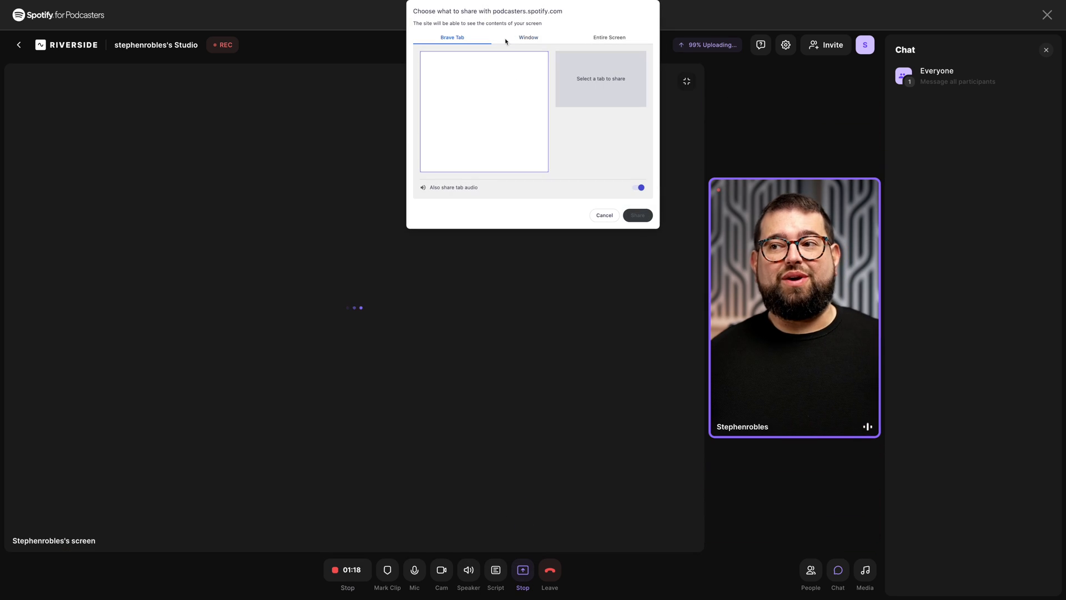
pyautogui.click(529, 38)
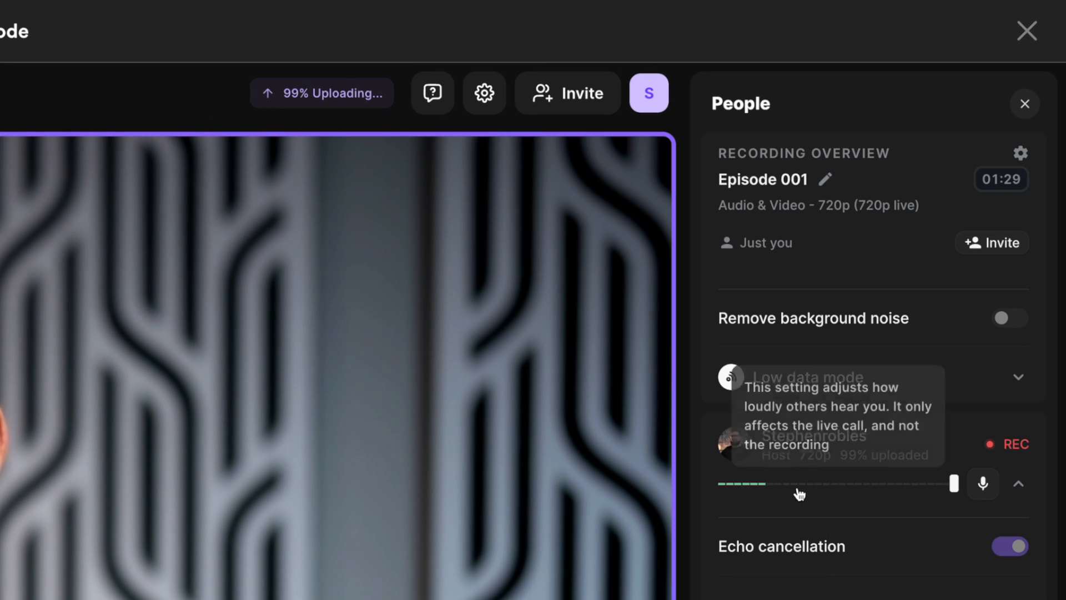
pyautogui.moveTo(875, 503)
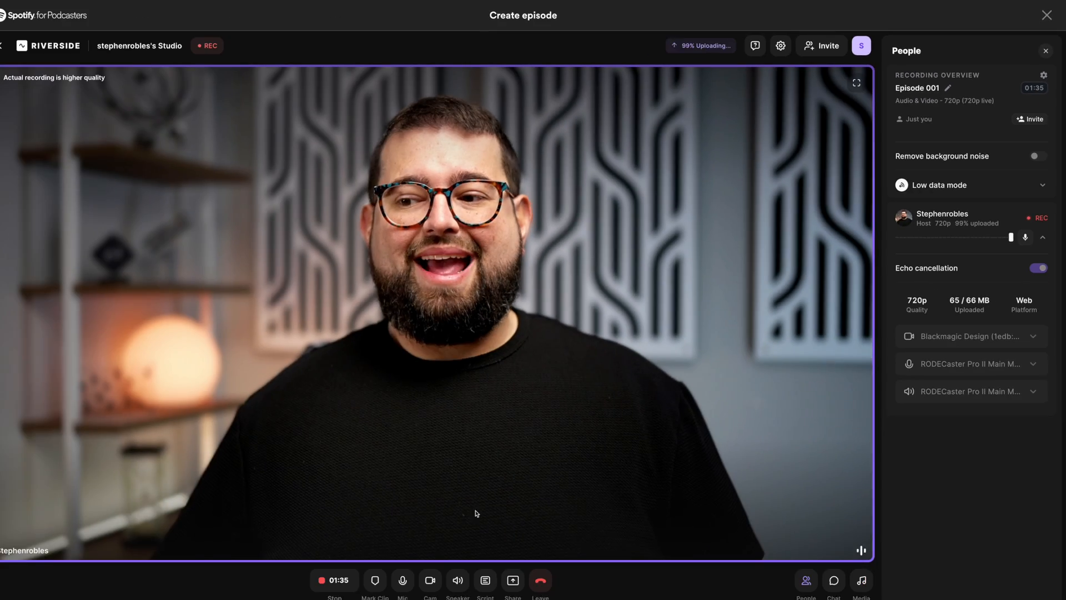
# Stop the recording and confirm, ending Episode 001 at 01:37.
pyautogui.click(334, 580)
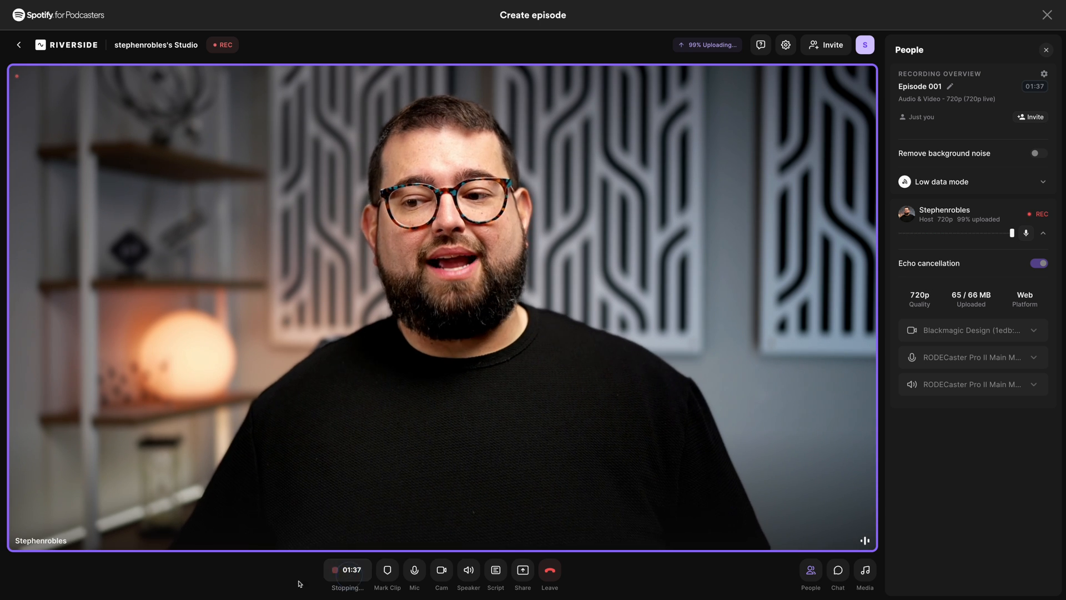
pyautogui.click(346, 575)
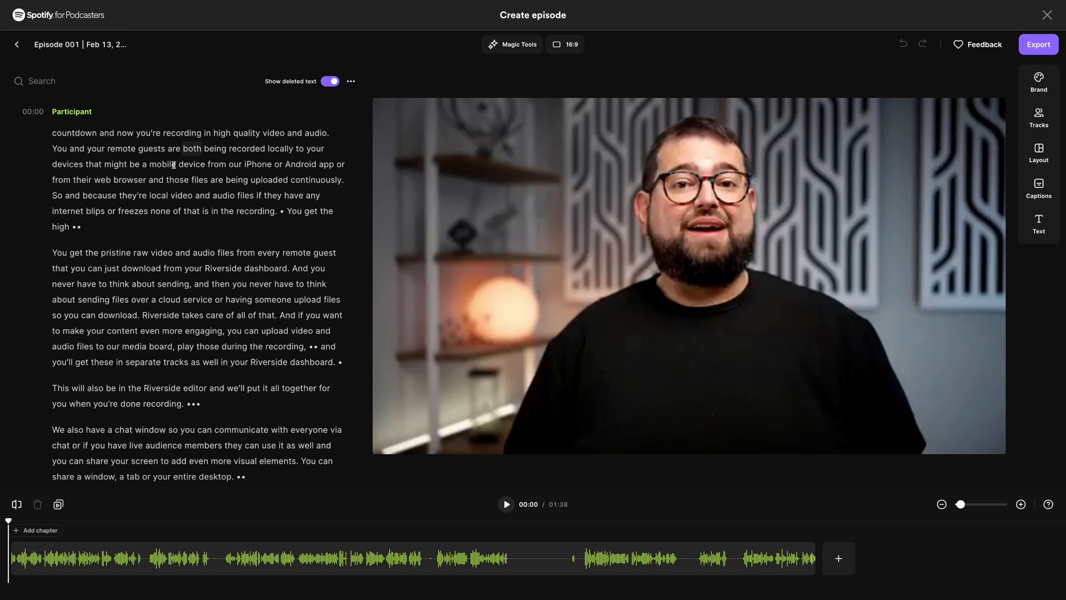
# Delete the media-board passage from the transcript.
pyautogui.doubleClick(141, 267)
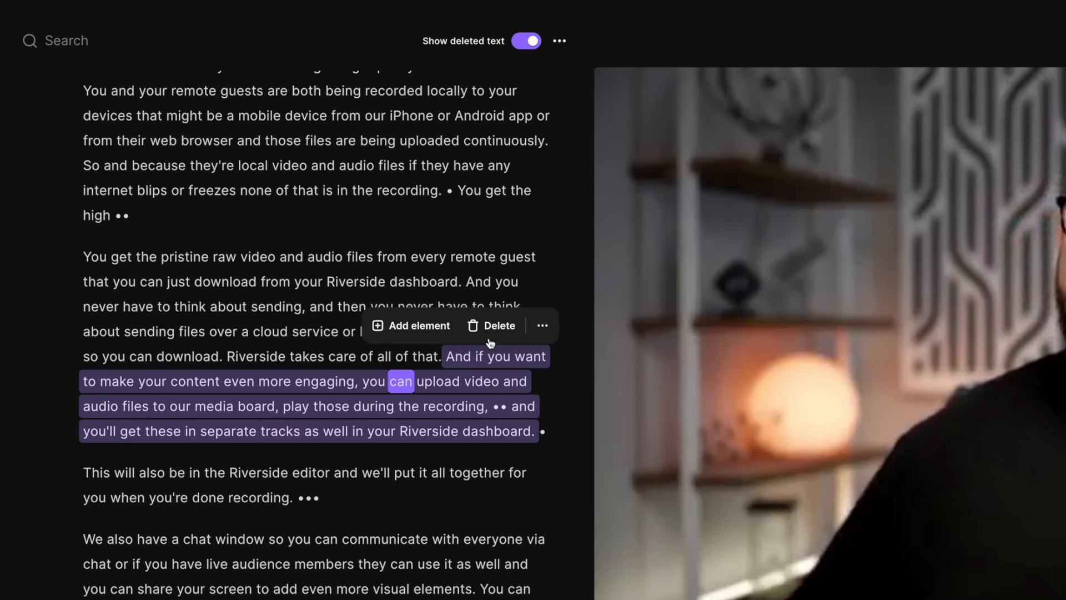
pyautogui.click(491, 325)
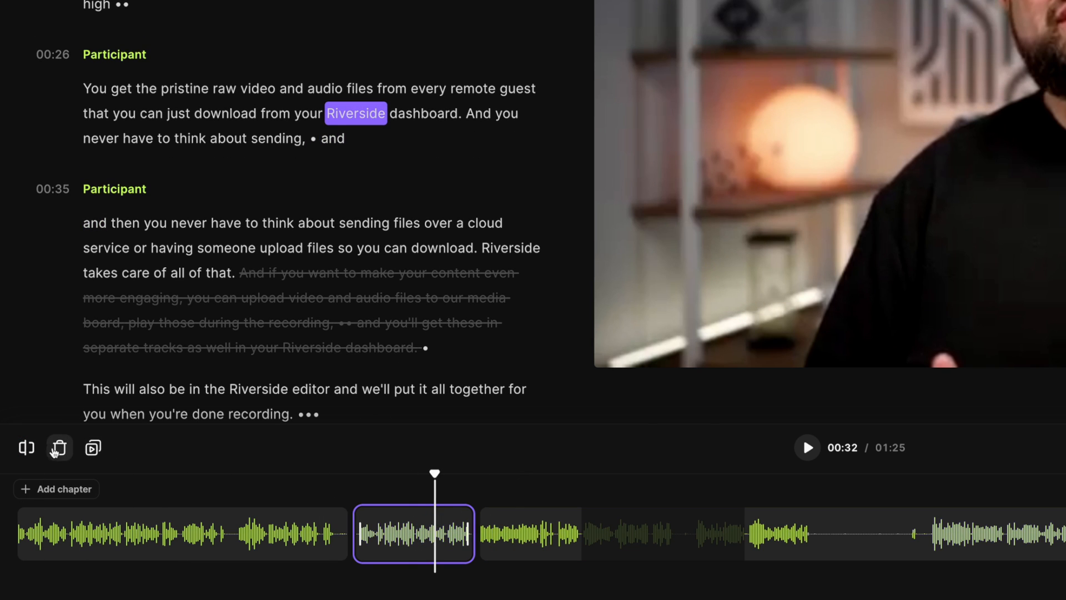
pyautogui.click(807, 448)
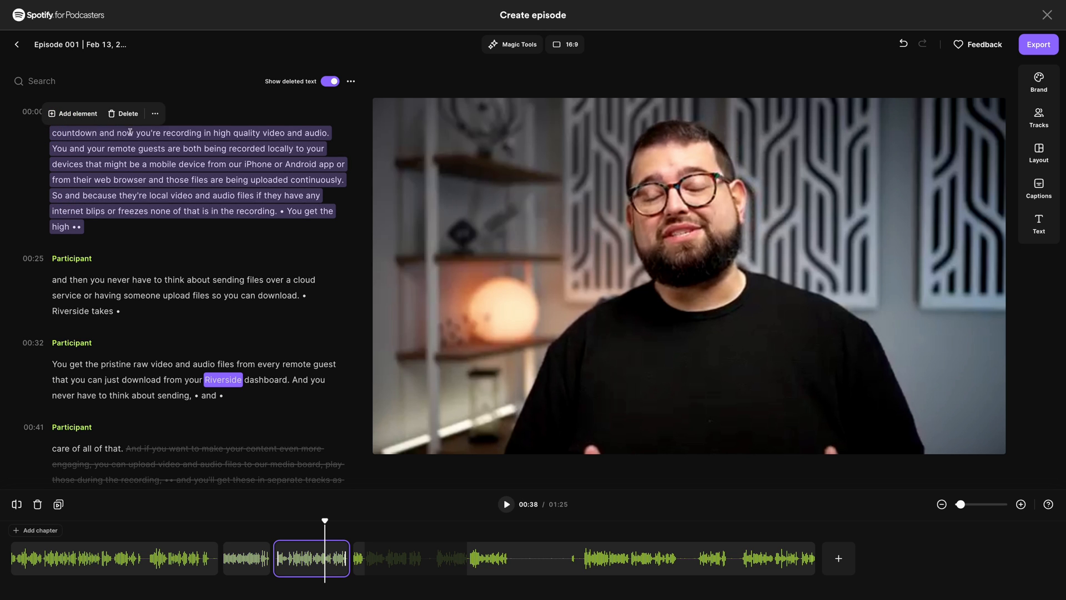
# Cut the opening countdown paragraph and paste it at the end of the episode.
pyautogui.click(155, 113)
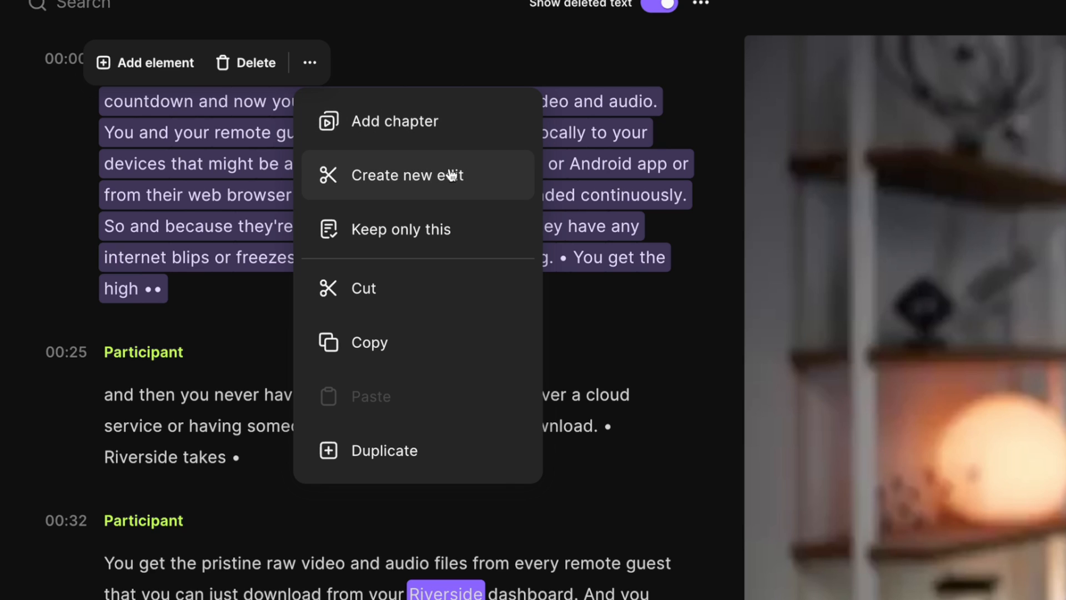
pyautogui.moveTo(418, 469)
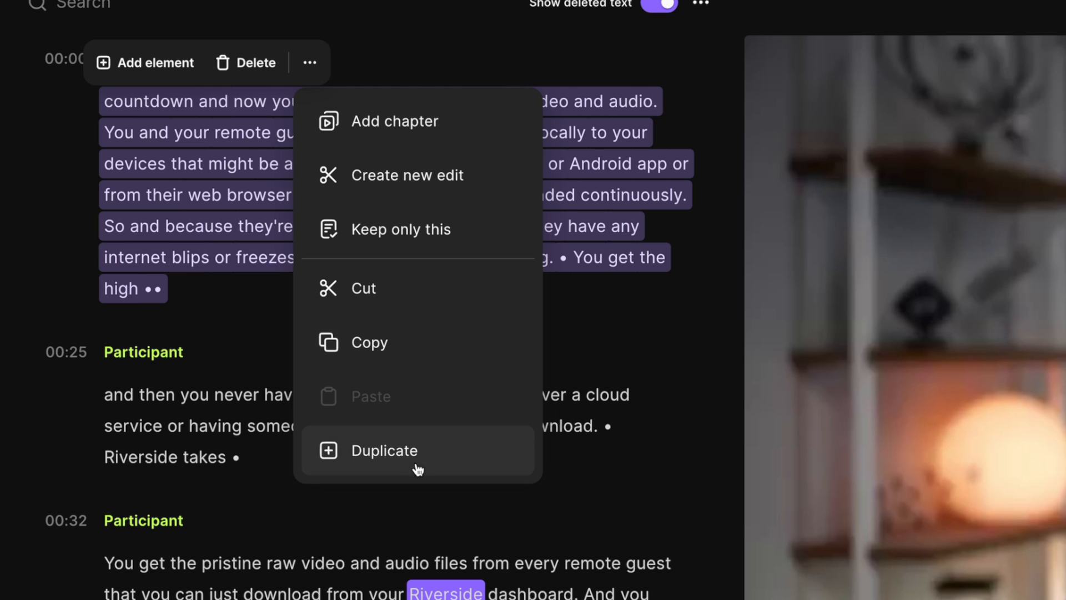
pyautogui.click(384, 450)
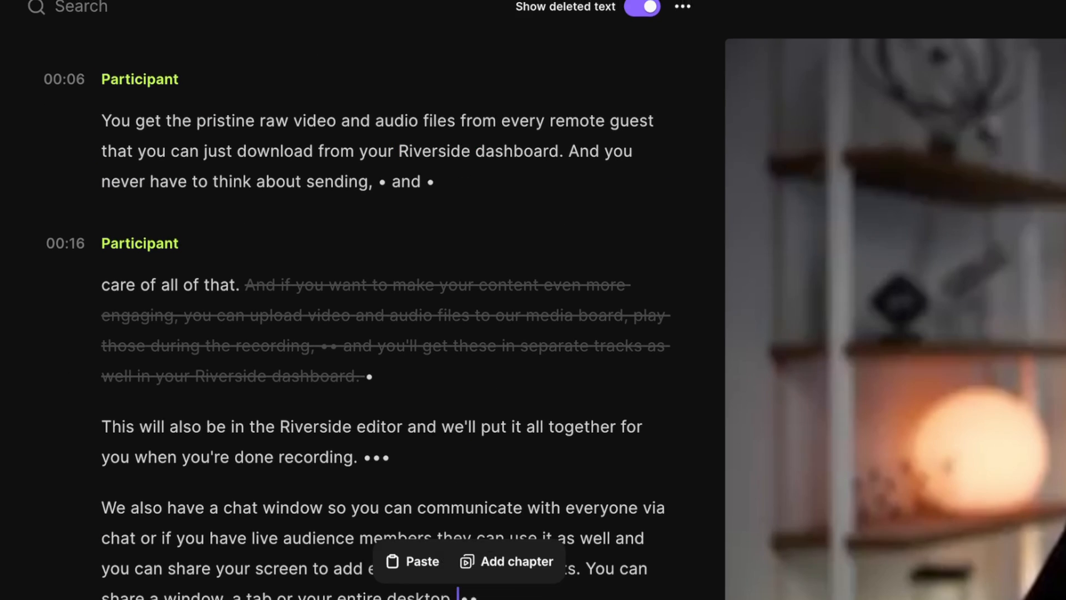
pyautogui.click(411, 562)
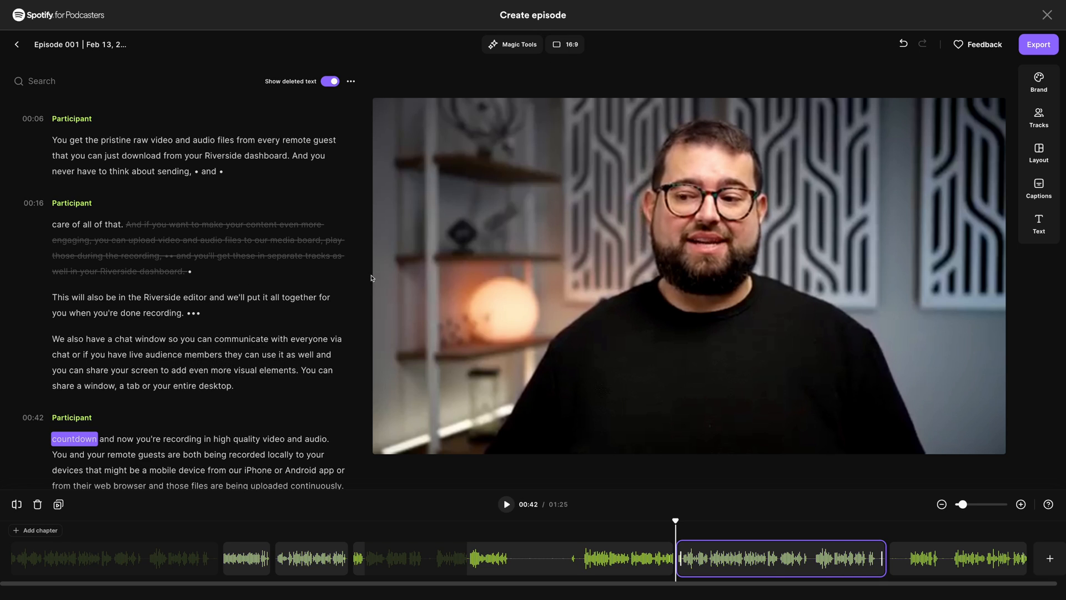
# Insert a Participant smart-style name title reading "Stephen Robles" over the video at 00:35.
pyautogui.click(512, 44)
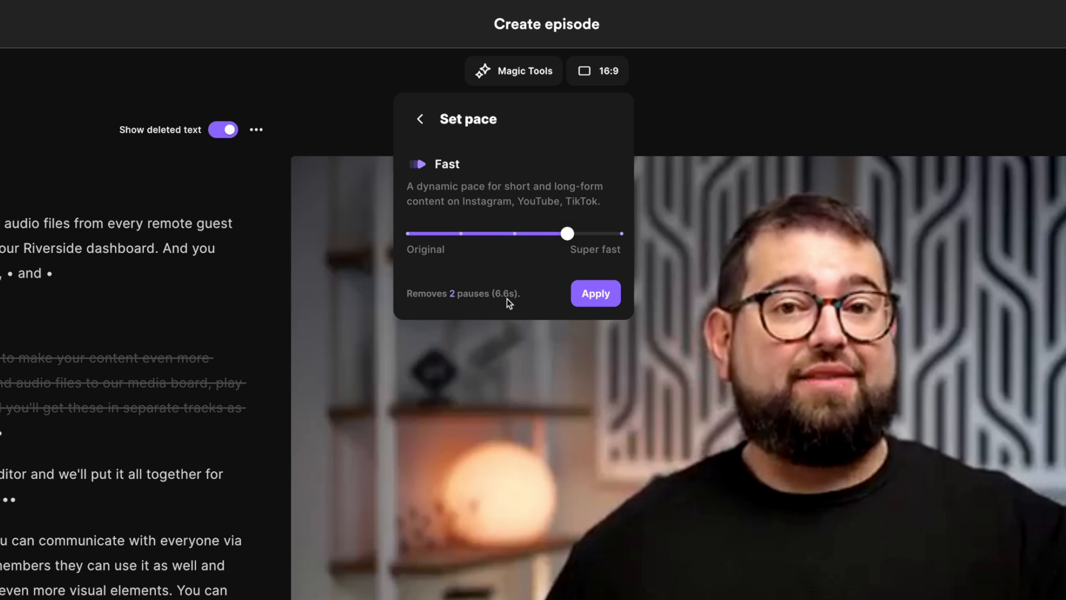
pyautogui.moveTo(514, 307)
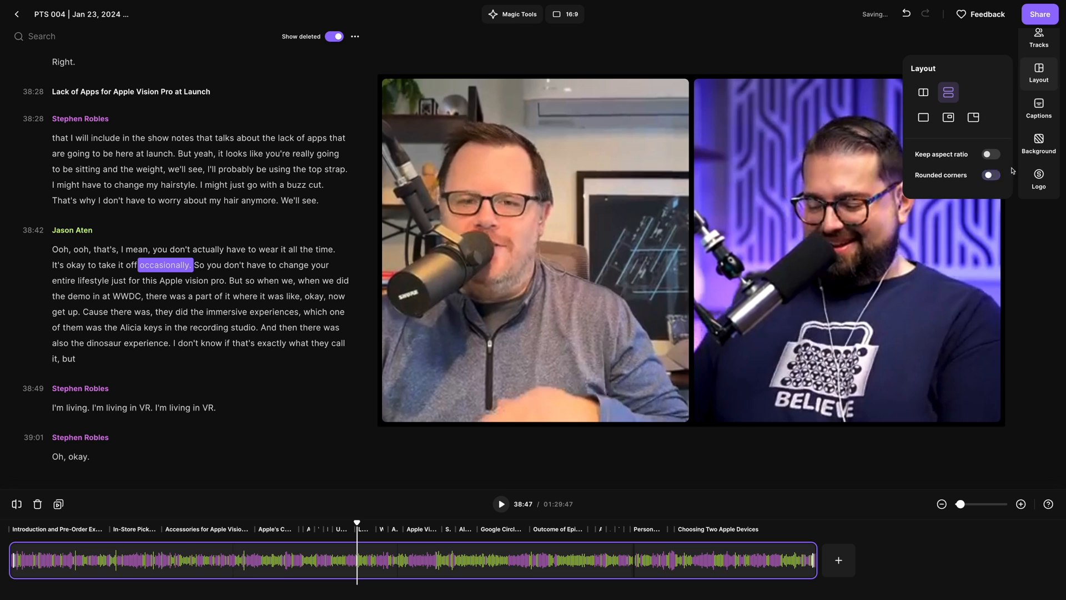
pyautogui.click(1039, 143)
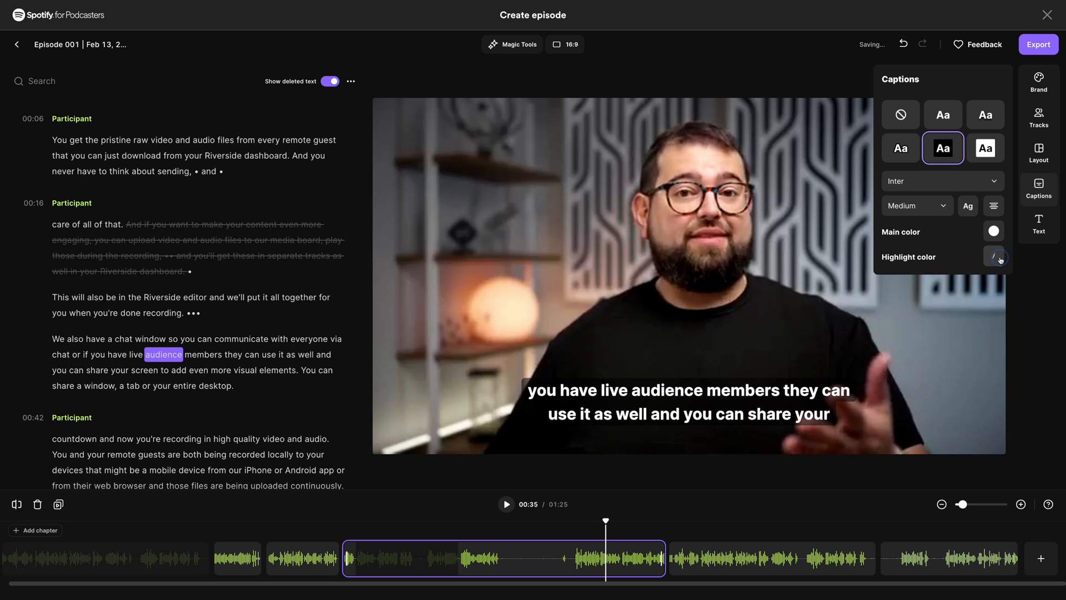
pyautogui.click(1038, 225)
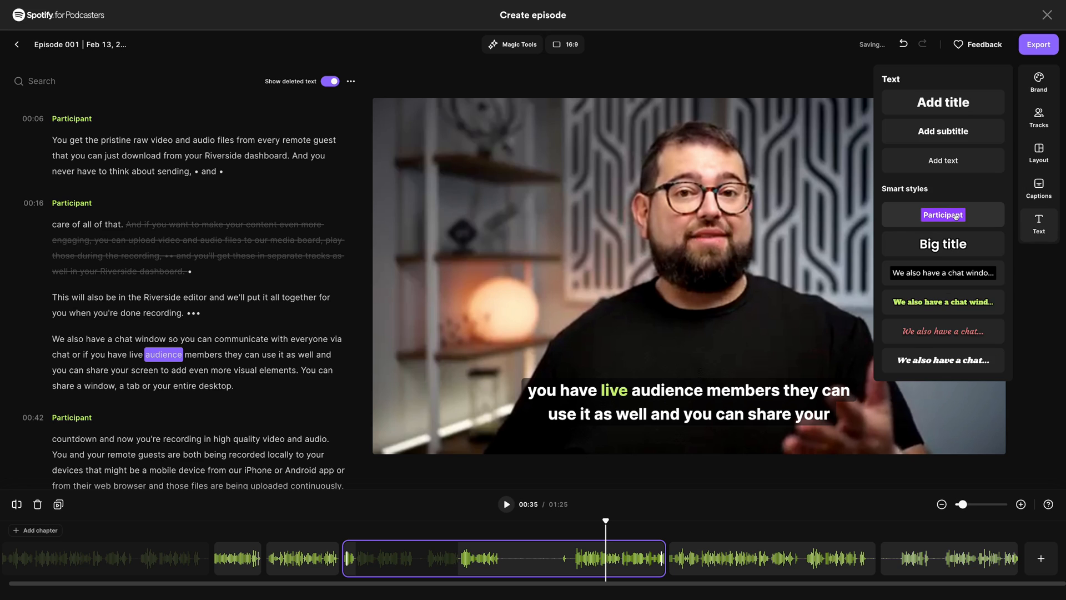
pyautogui.click(943, 215)
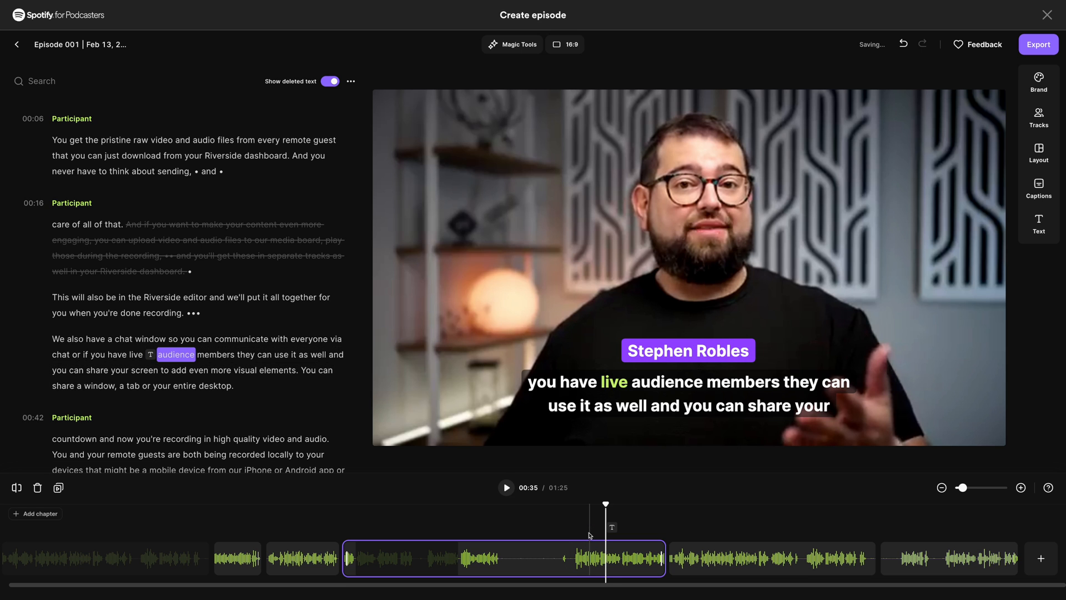
# Preview the captioned episode from 00:35, then bring up the timeline's add-media options.
pyautogui.click(507, 488)
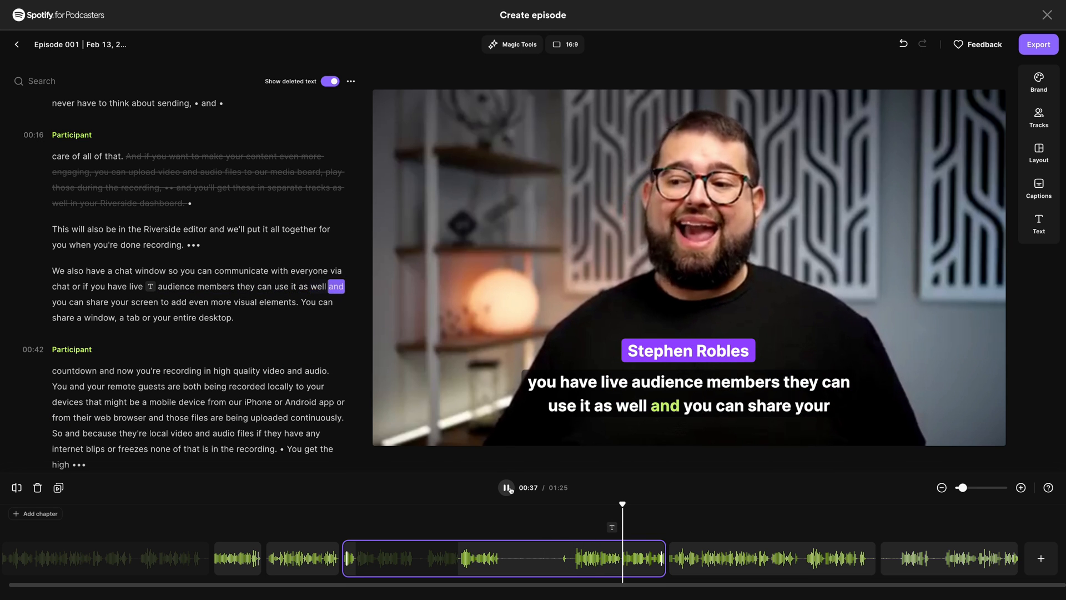
pyautogui.click(507, 487)
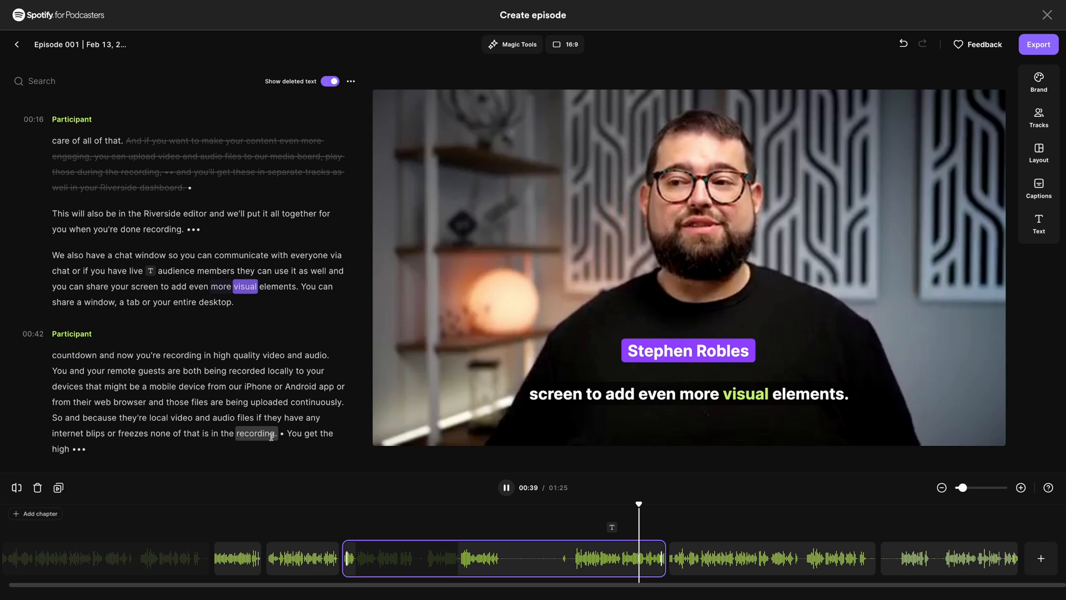
pyautogui.click(506, 487)
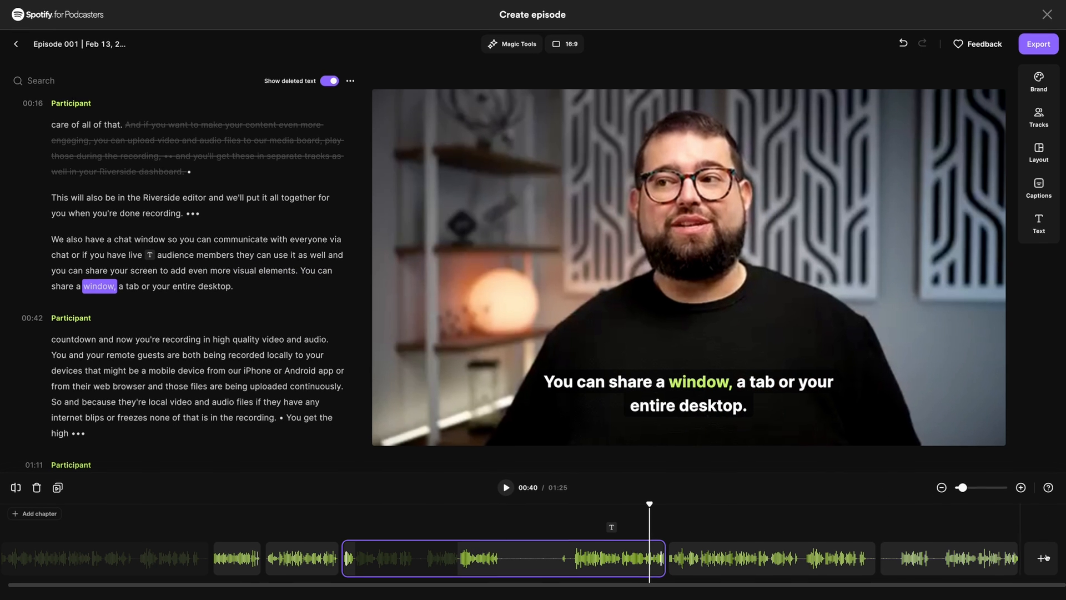
pyautogui.click(1047, 558)
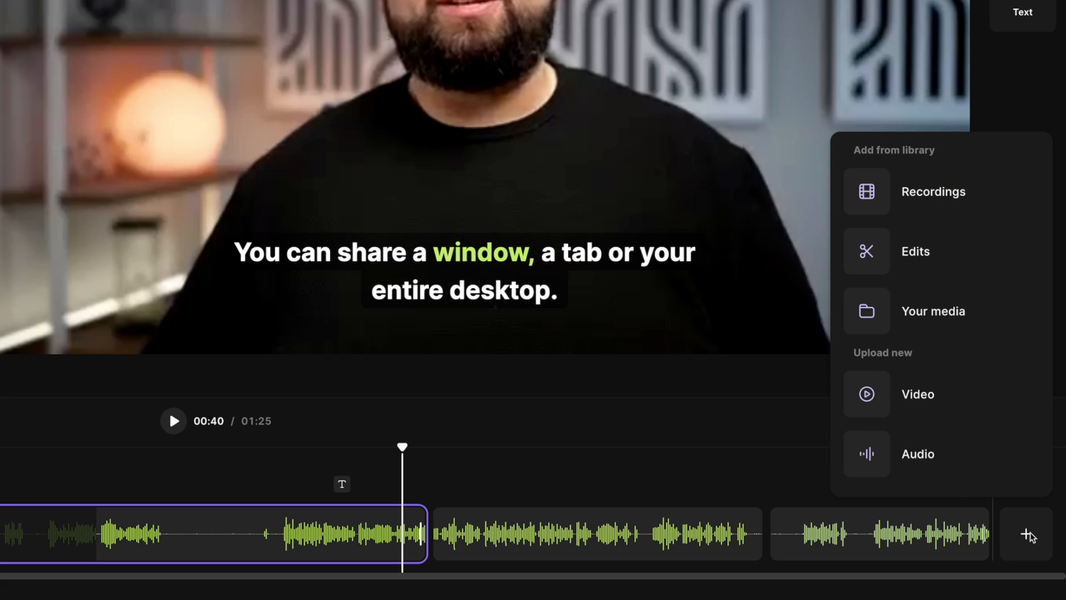
pyautogui.moveTo(929, 401)
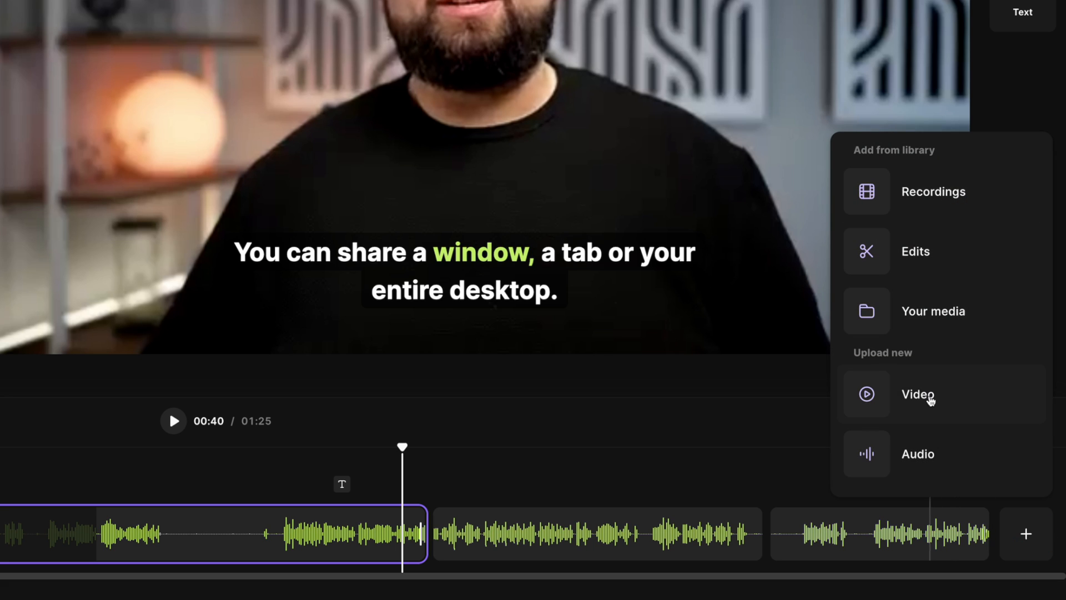
pyautogui.moveTo(945, 250)
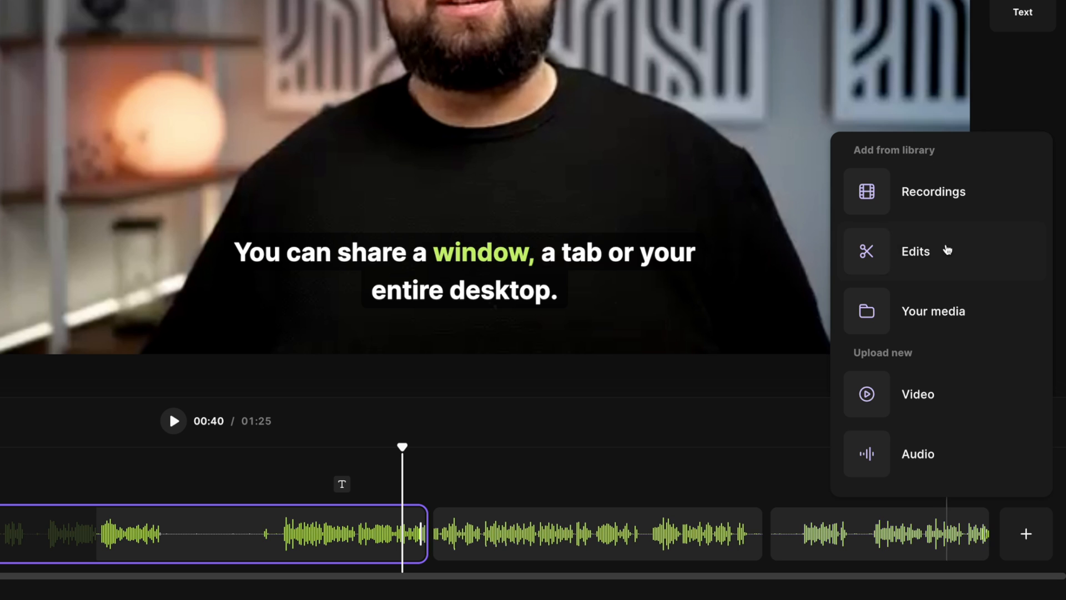
pyautogui.moveTo(946, 268)
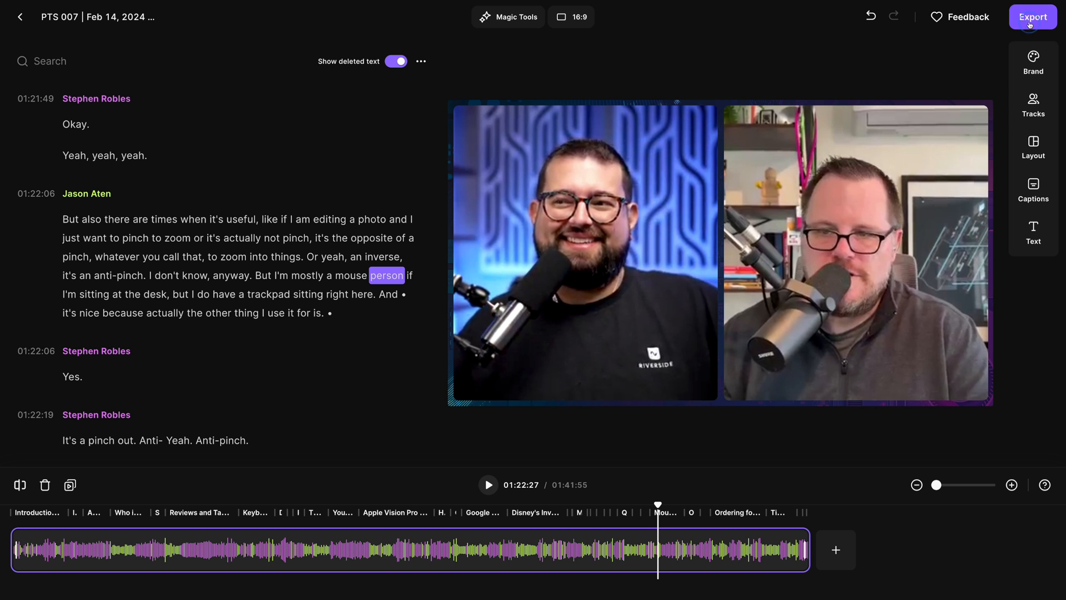
# Set the video export quality with Normalize Audio Levels turned on.
pyautogui.click(1032, 16)
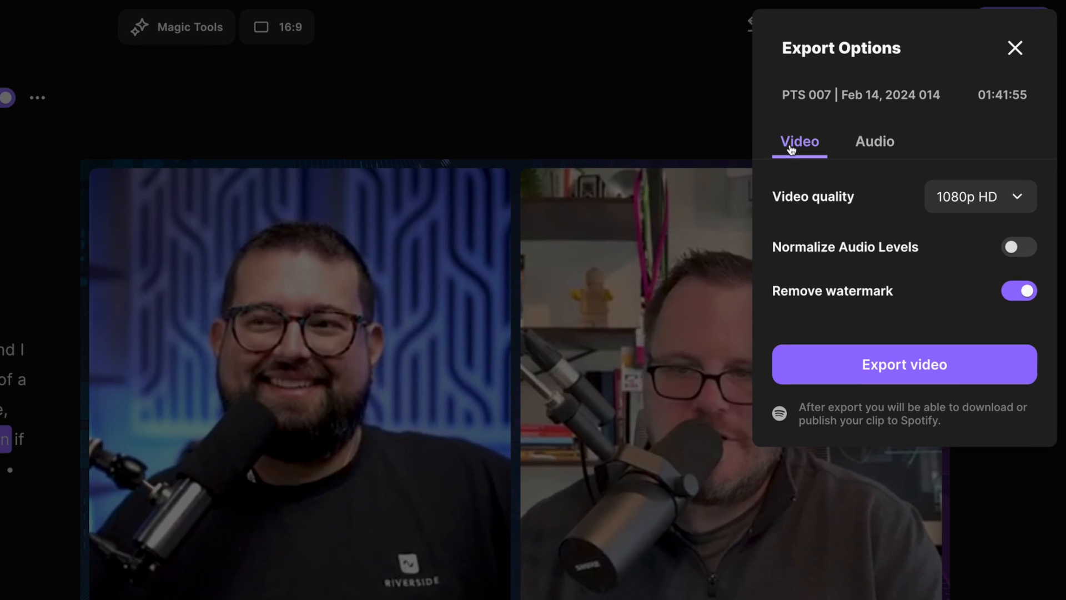
pyautogui.click(981, 197)
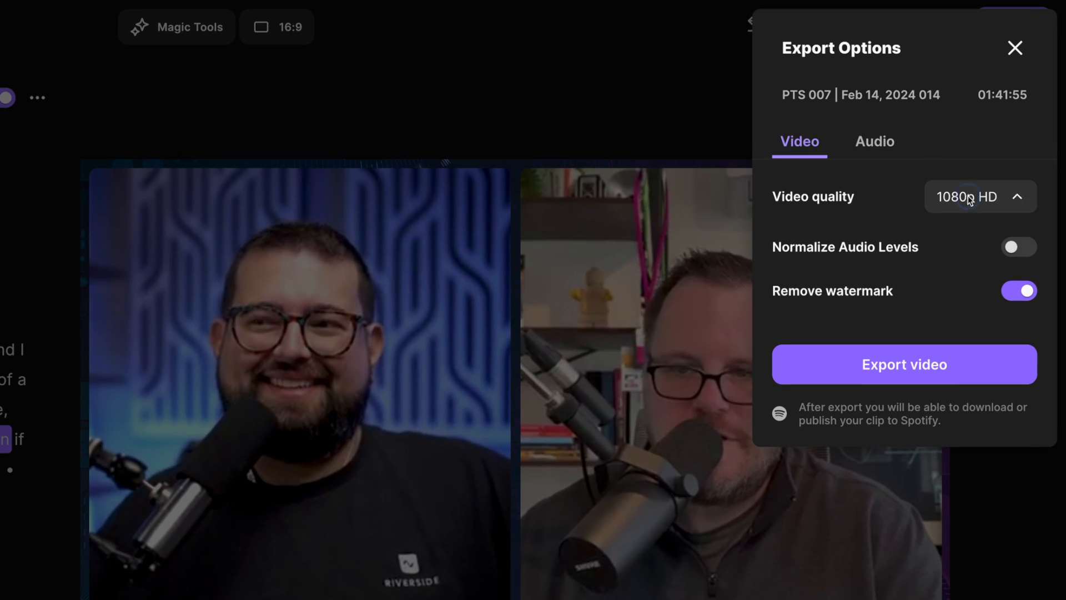
pyautogui.click(980, 197)
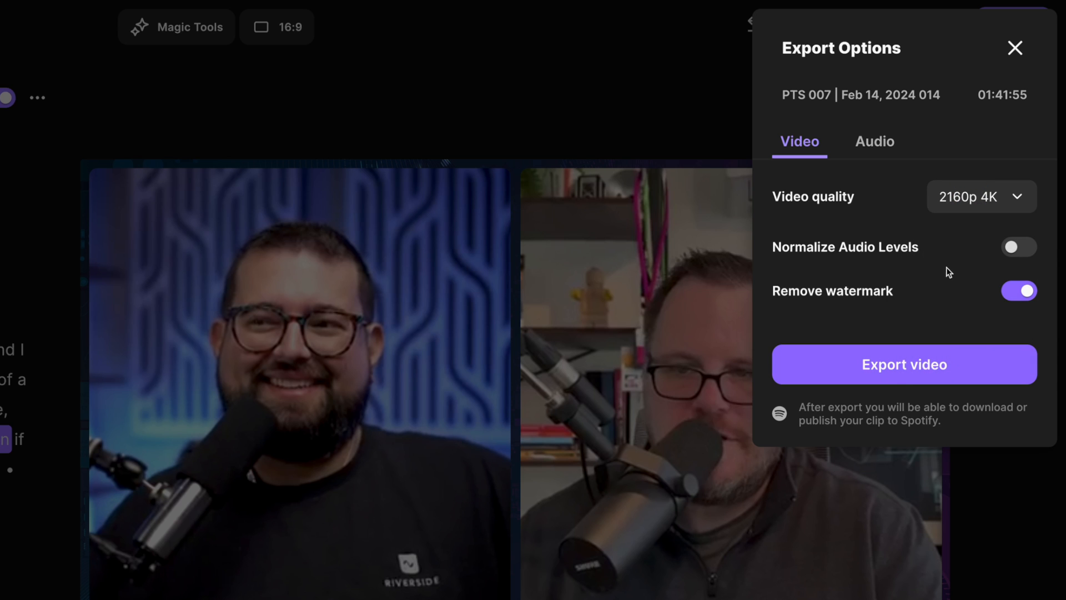
pyautogui.click(1018, 246)
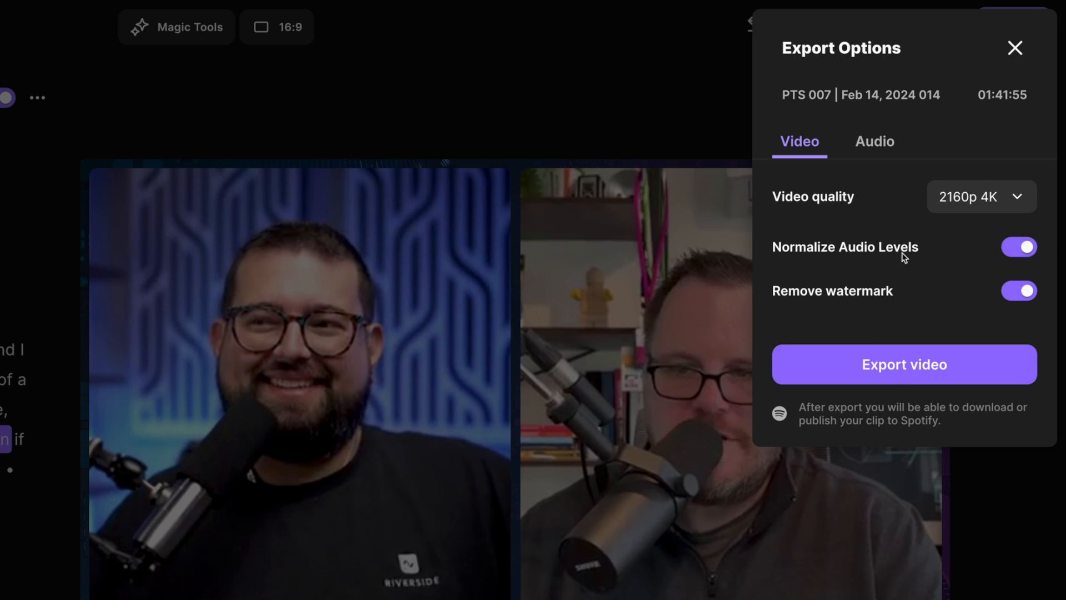
pyautogui.moveTo(893, 253)
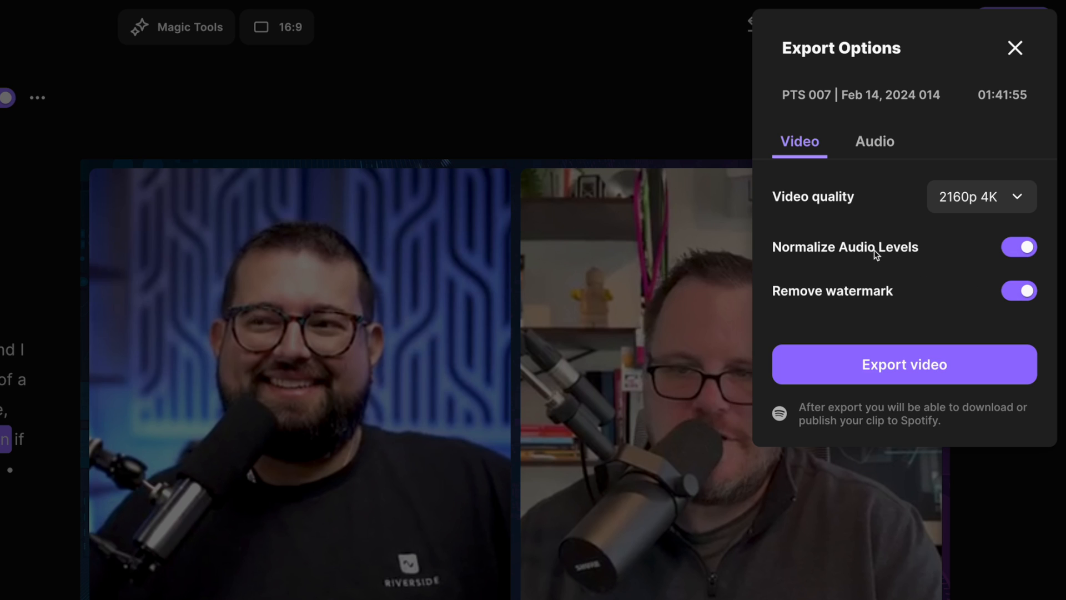
# Set audio export to MP3 with normalized levels and start the video export.
pyautogui.click(875, 142)
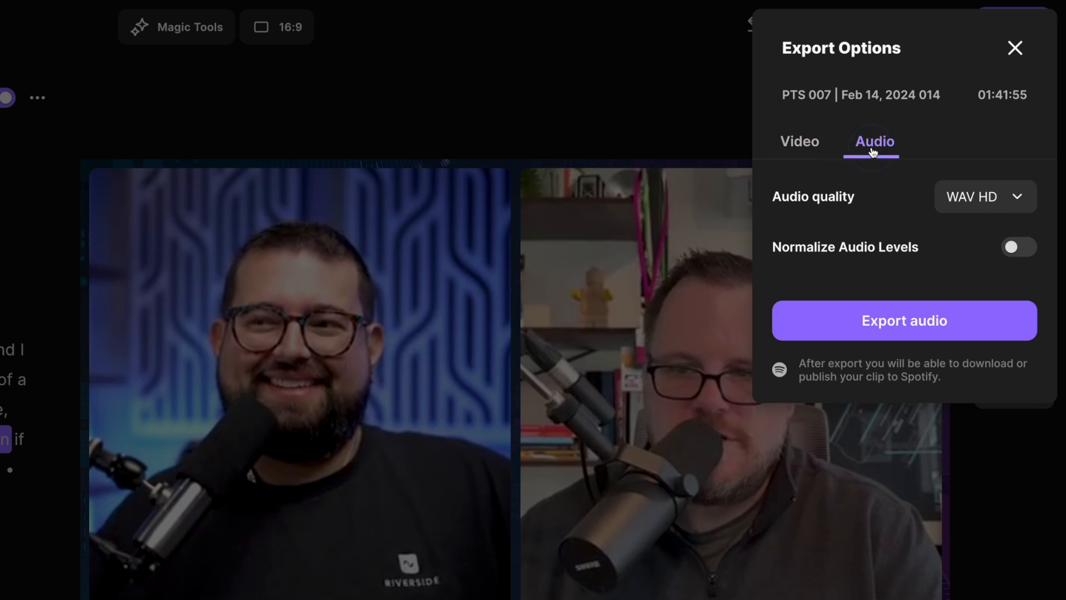
pyautogui.click(984, 197)
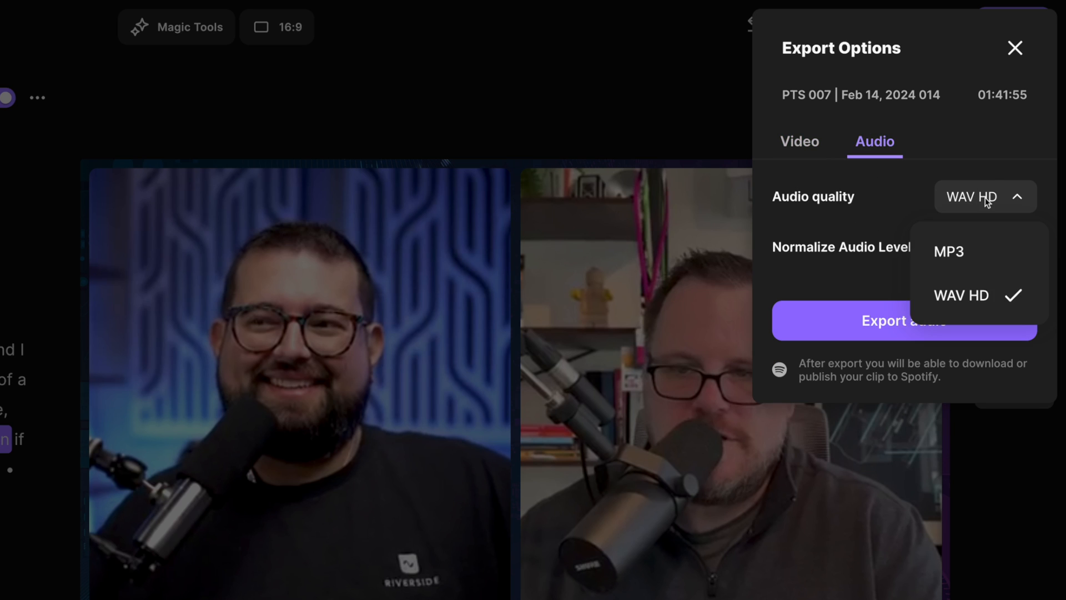
pyautogui.moveTo(941, 276)
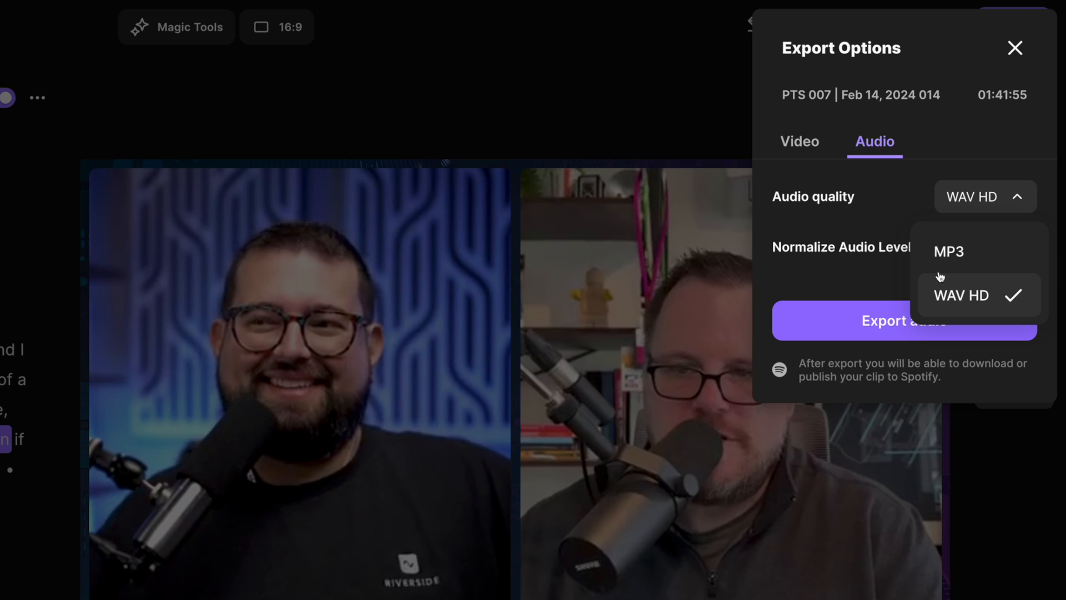
pyautogui.click(948, 251)
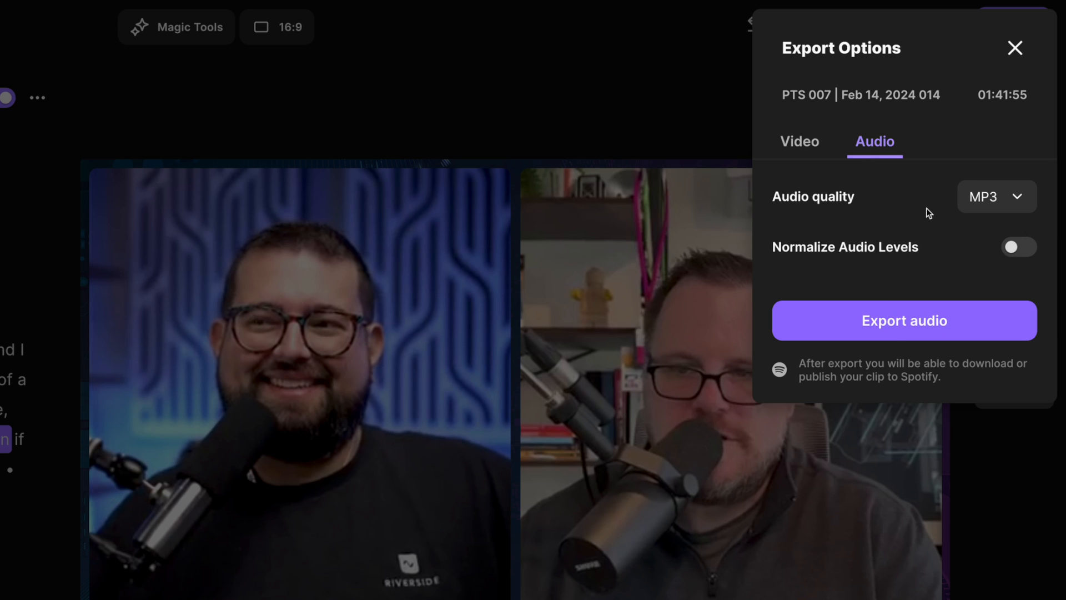
pyautogui.moveTo(981, 211)
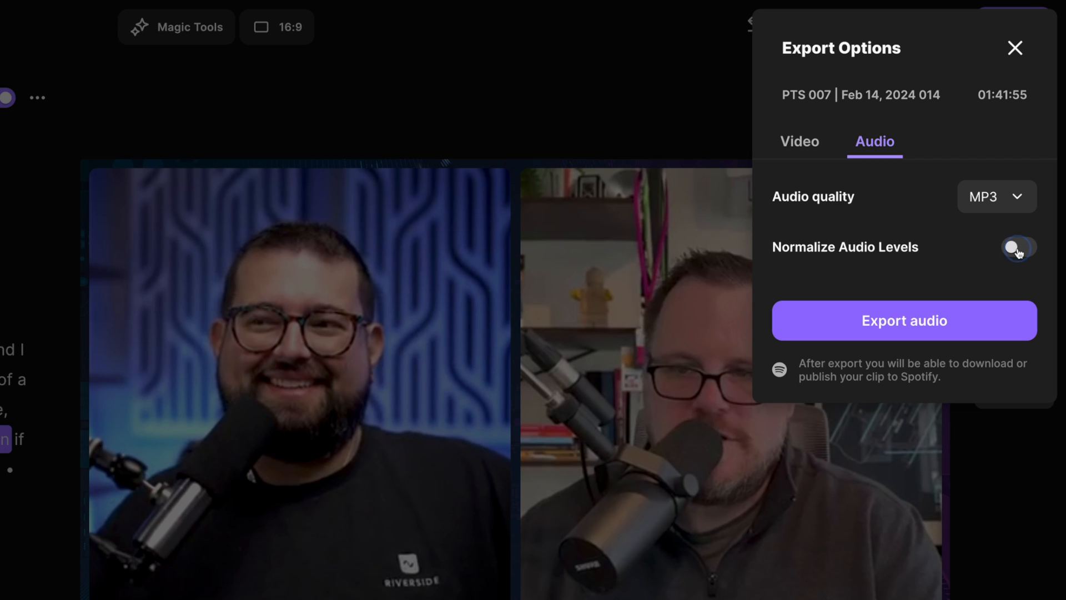
pyautogui.click(1019, 246)
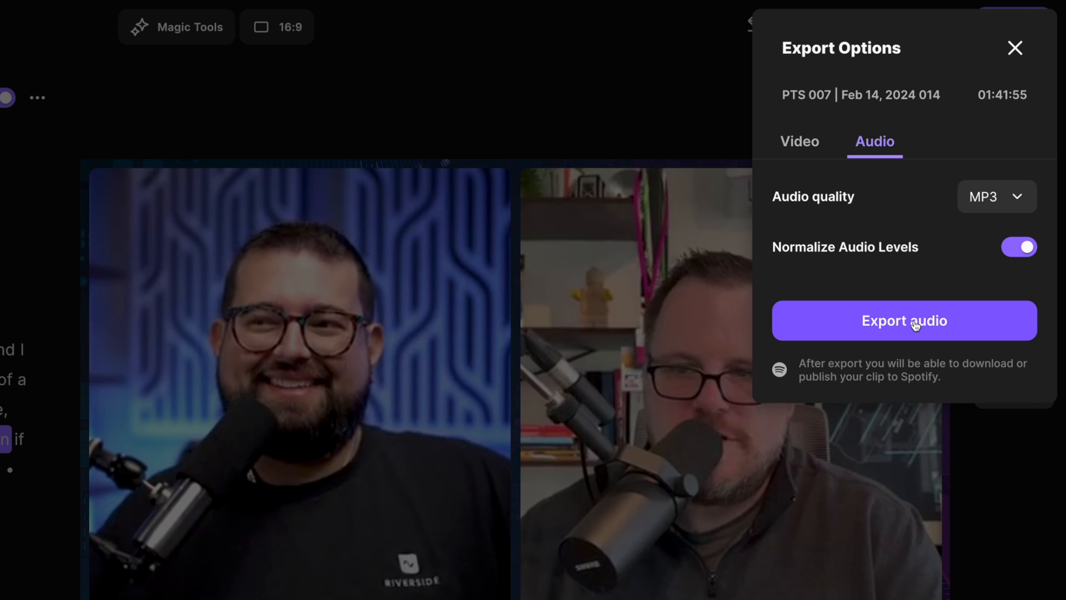
pyautogui.moveTo(852, 159)
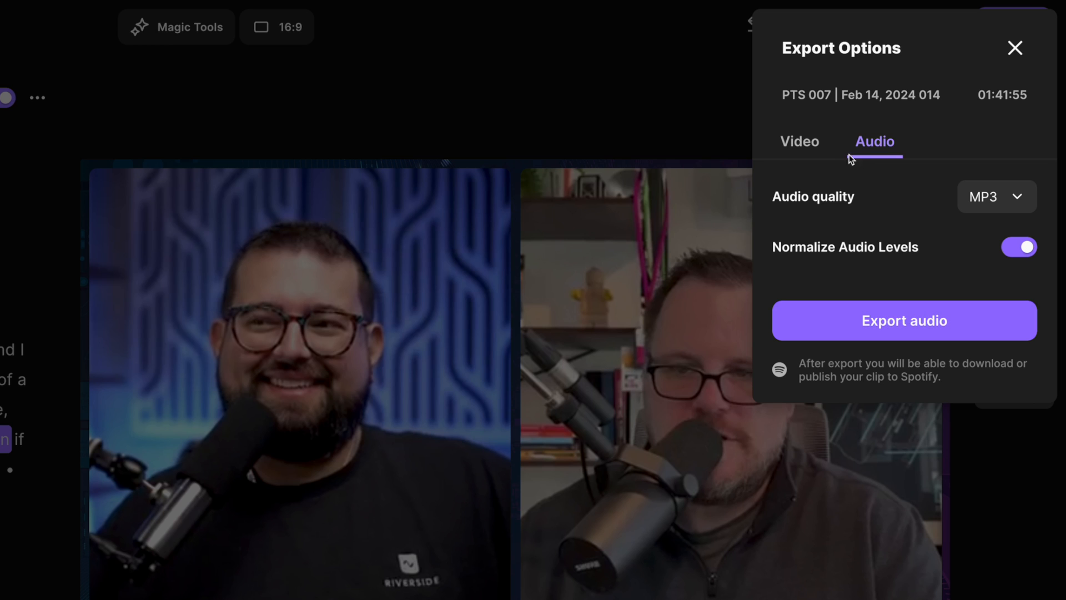
pyautogui.click(800, 141)
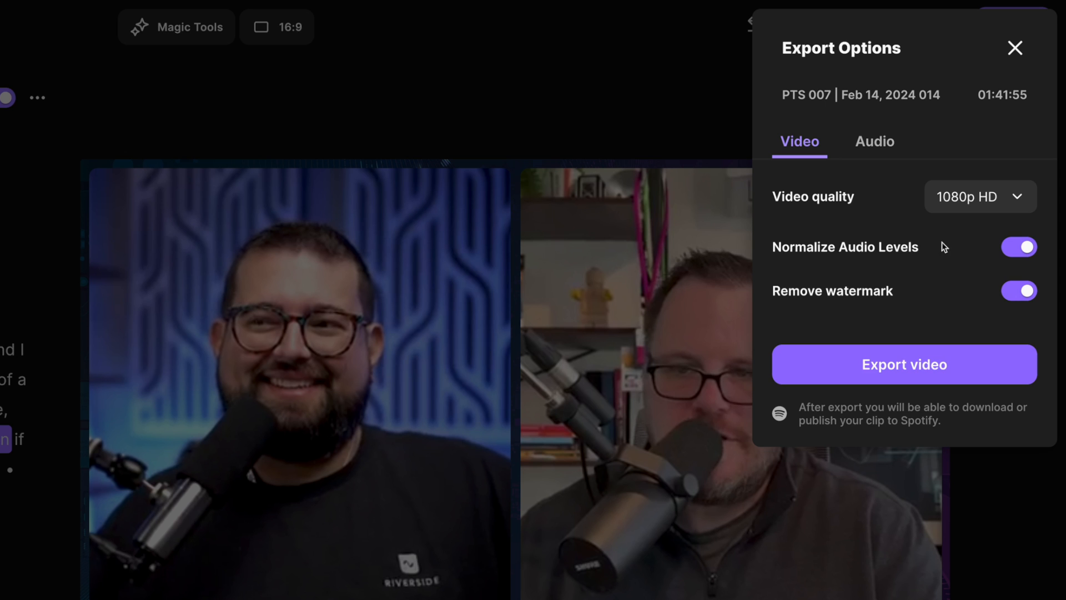
pyautogui.click(904, 364)
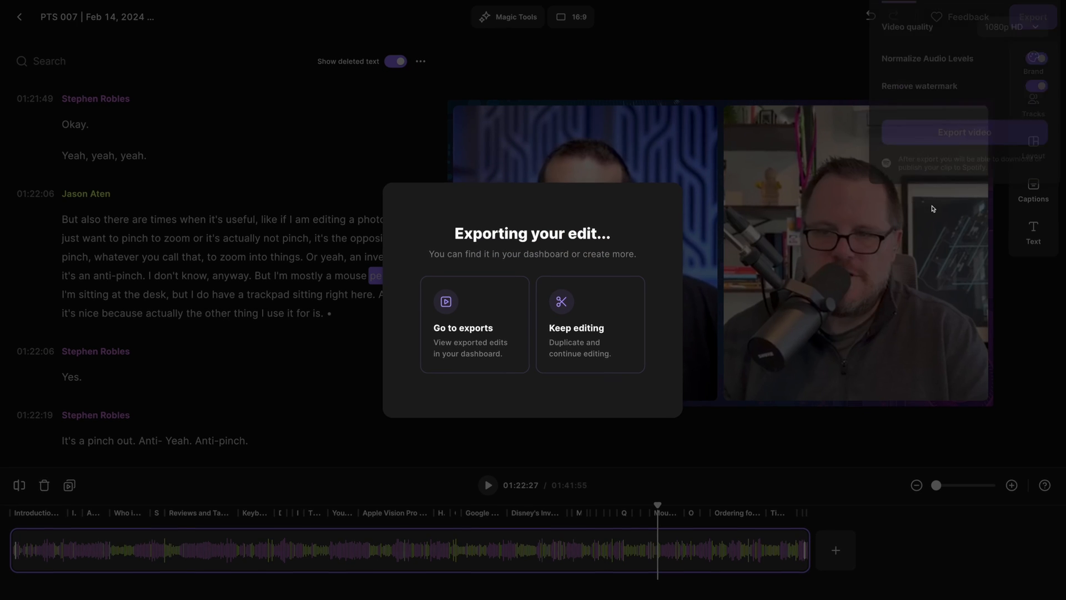
pyautogui.moveTo(477, 346)
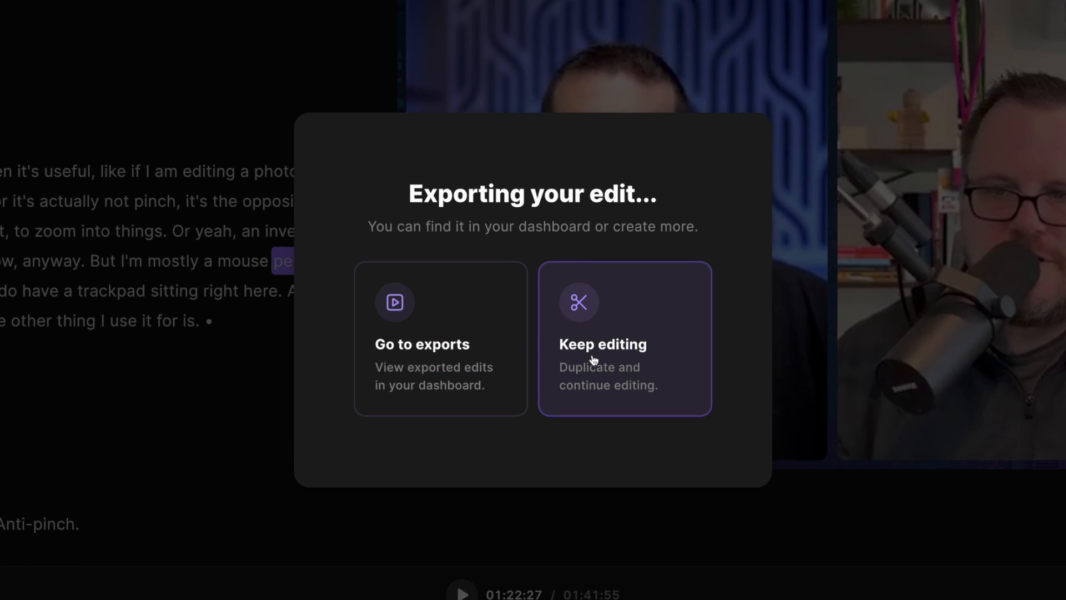
pyautogui.moveTo(634, 362)
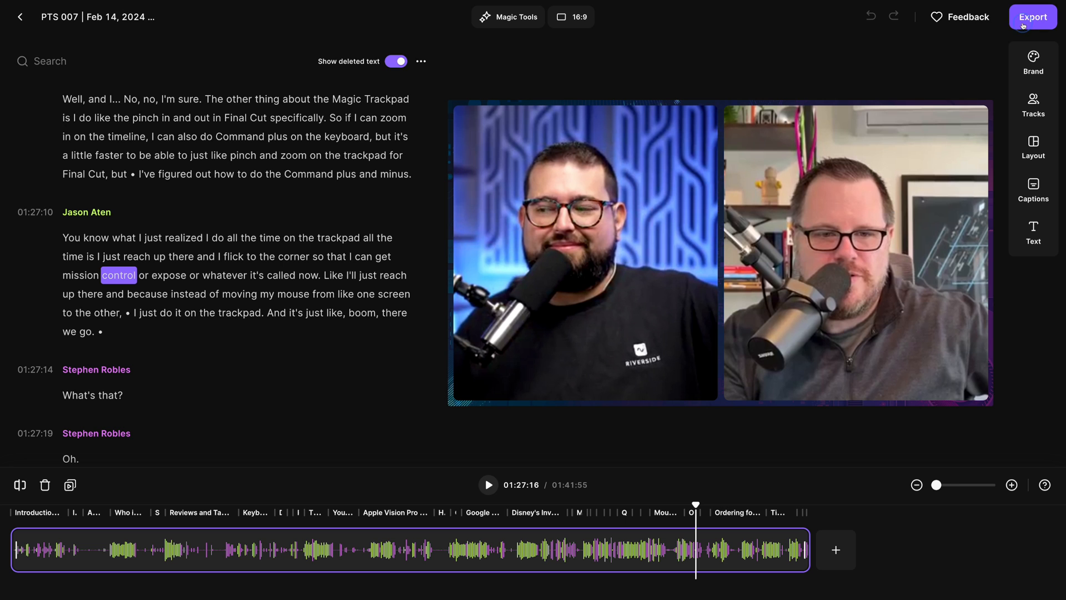
# Start an MP3 audio export of the episode with Normalize Audio Levels on.
pyautogui.click(1032, 17)
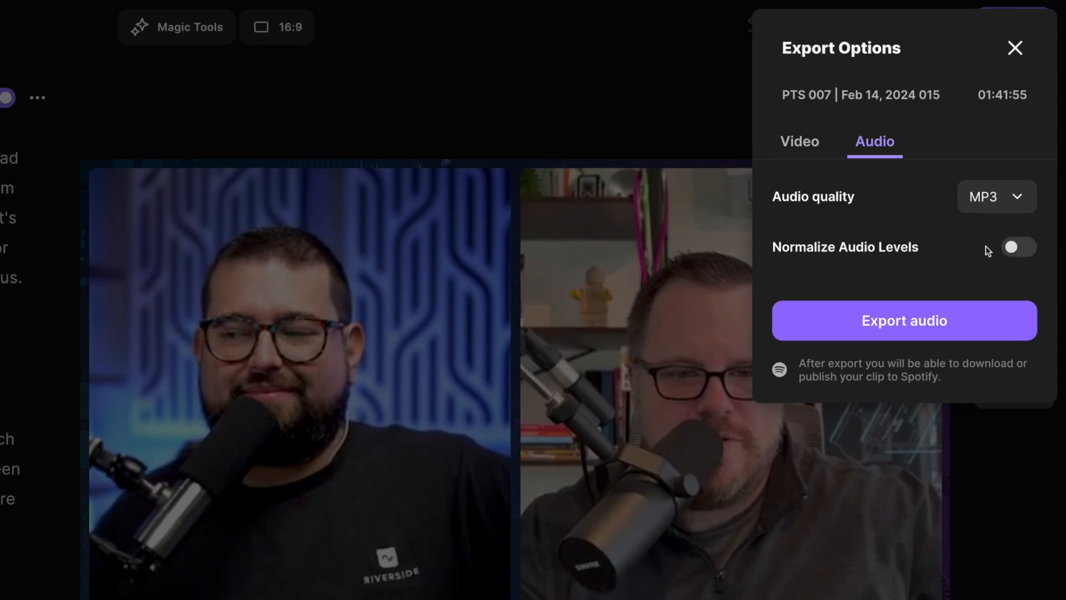
pyautogui.click(1019, 246)
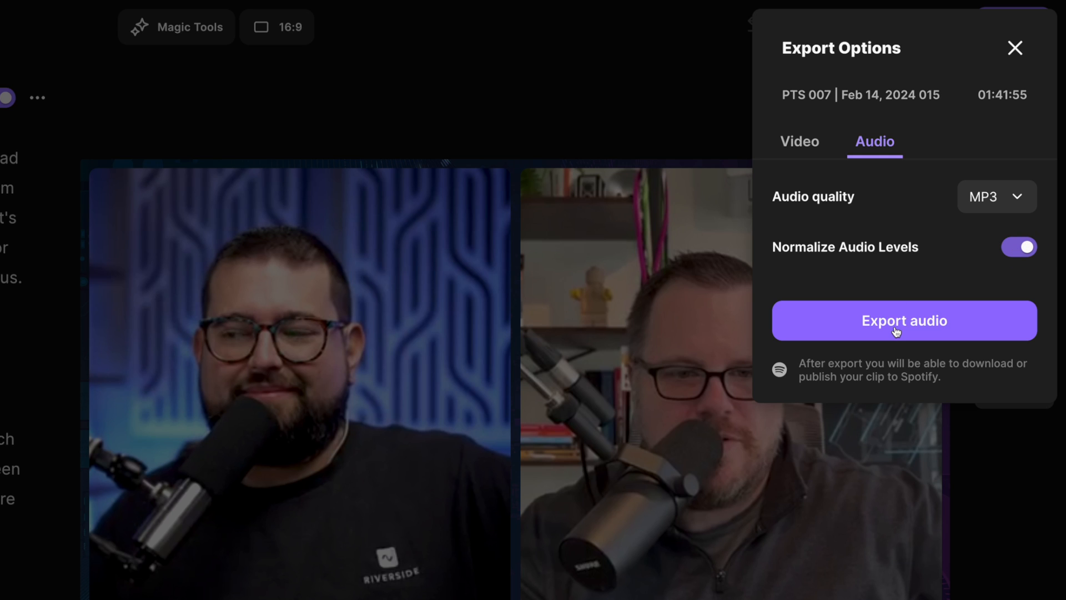
pyautogui.moveTo(860, 326)
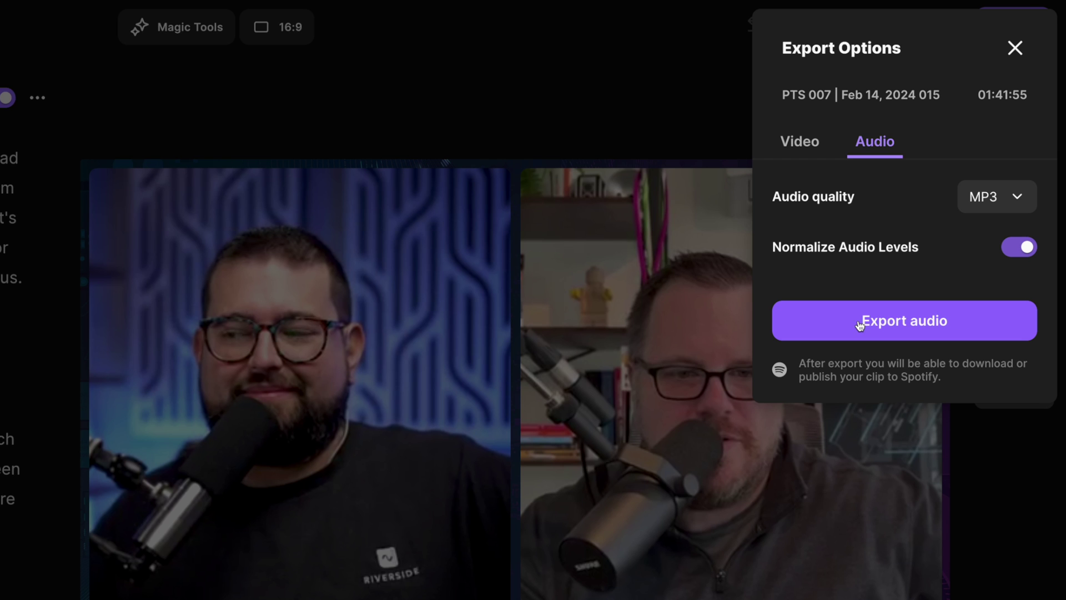
pyautogui.click(905, 321)
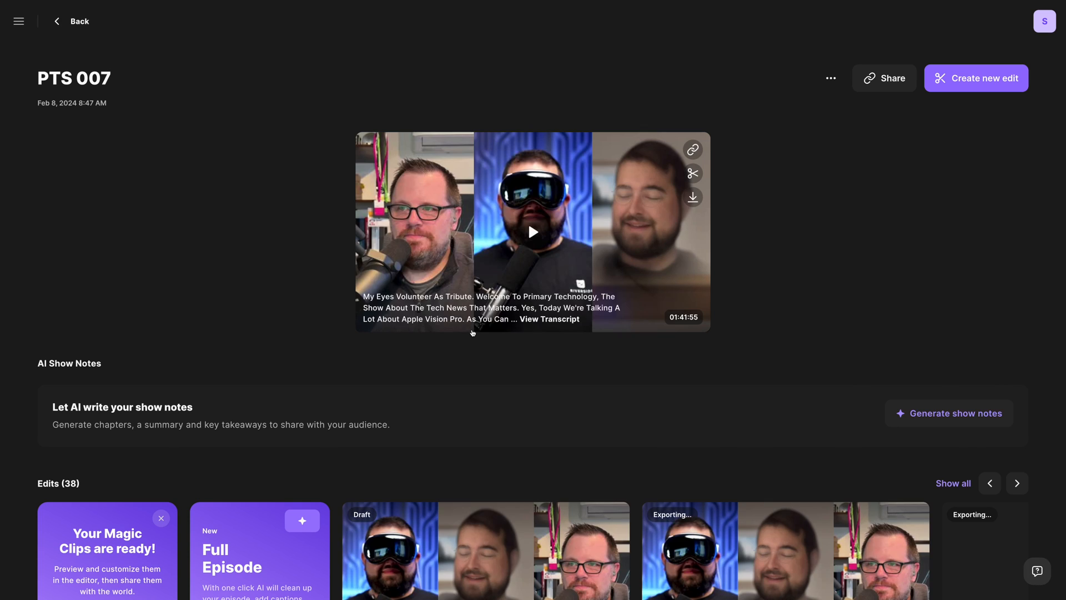
pyautogui.scroll(-3)
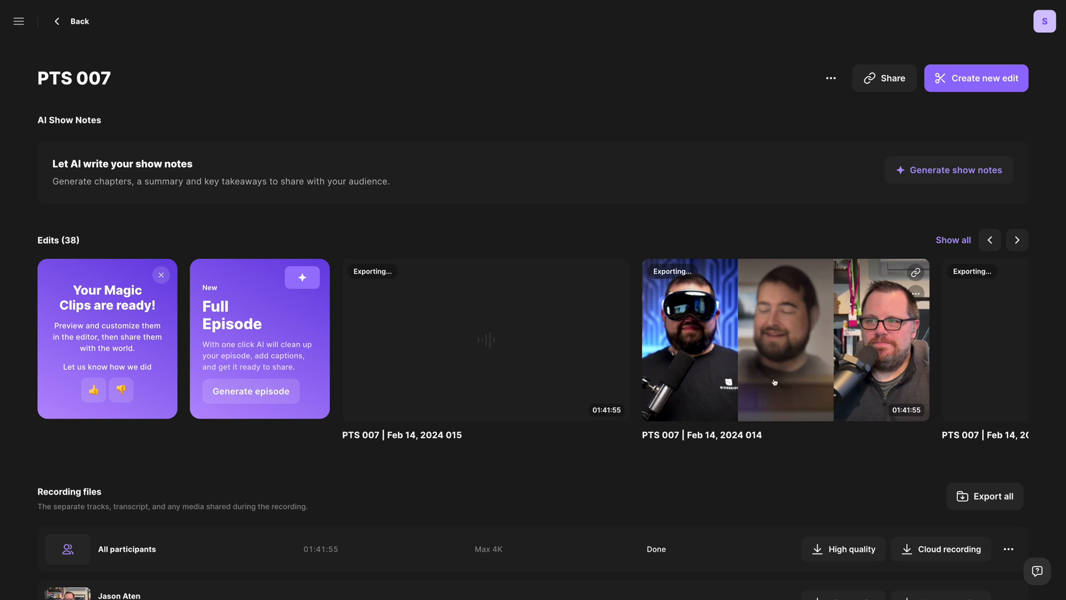
pyautogui.moveTo(793, 285)
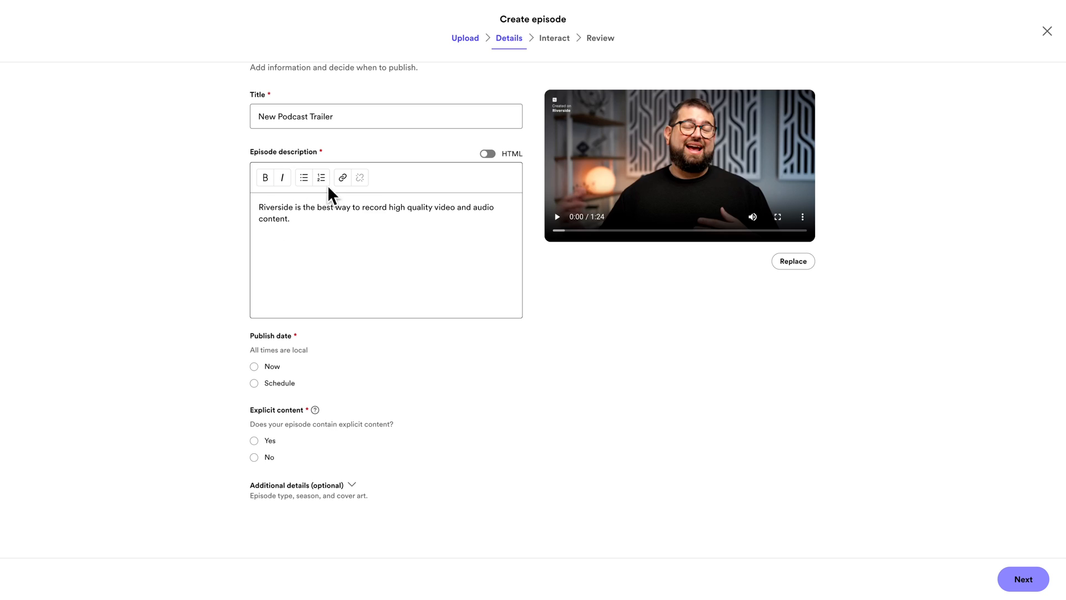
pyautogui.moveTo(317, 243)
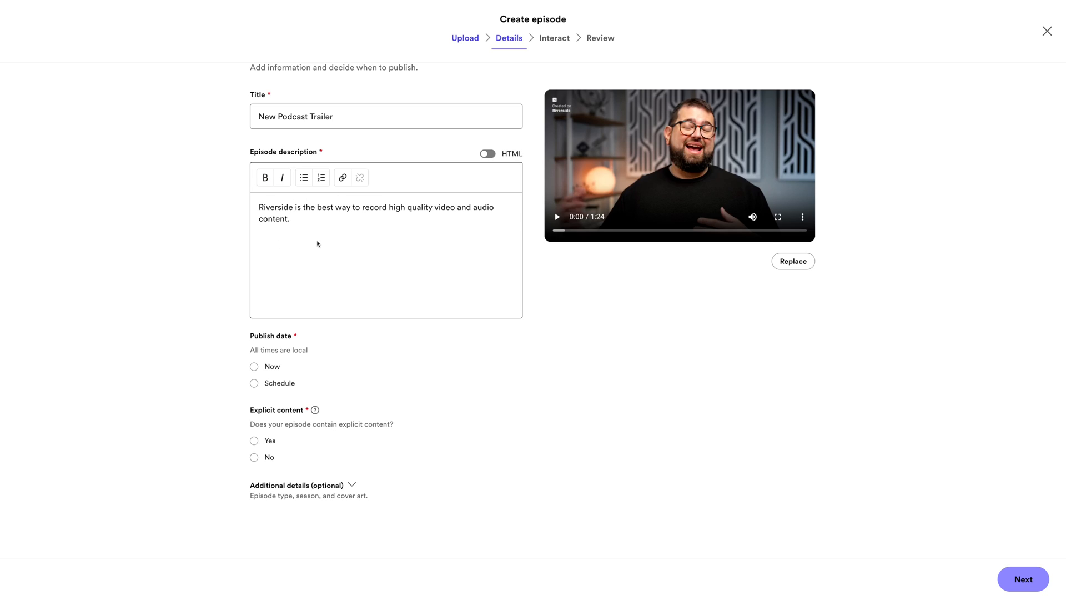
# Set the episode type and give it season 1, episode number 1.
pyautogui.scroll(-3)
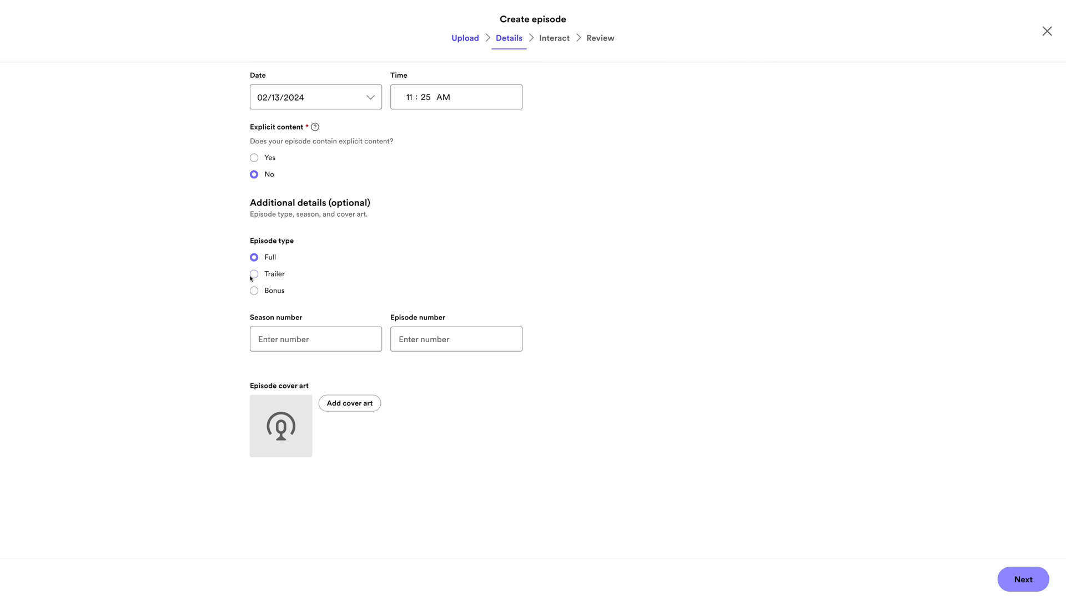
pyautogui.click(253, 273)
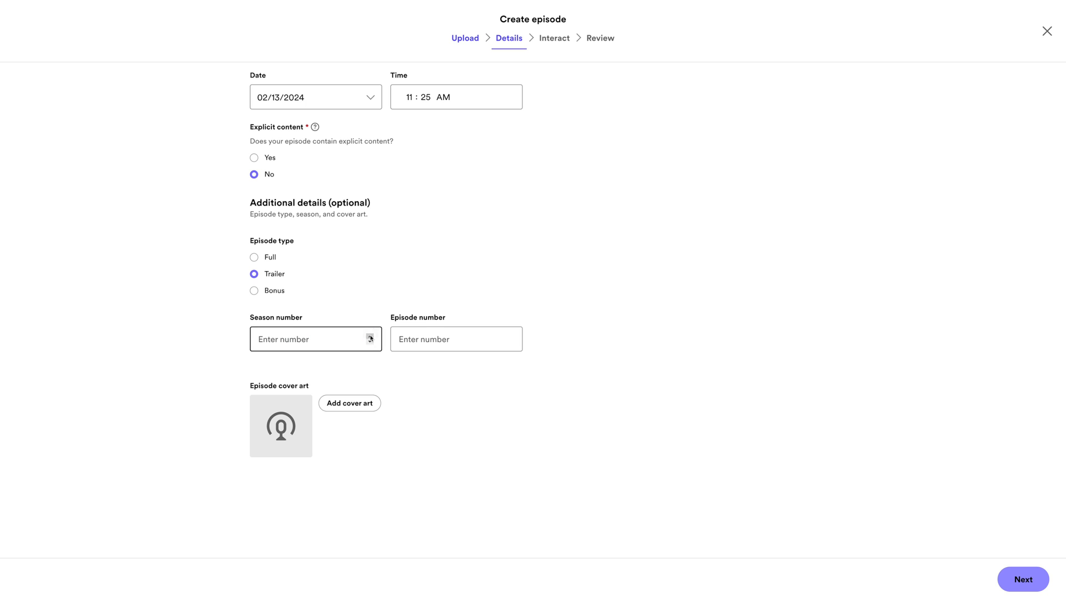
pyautogui.click(255, 256)
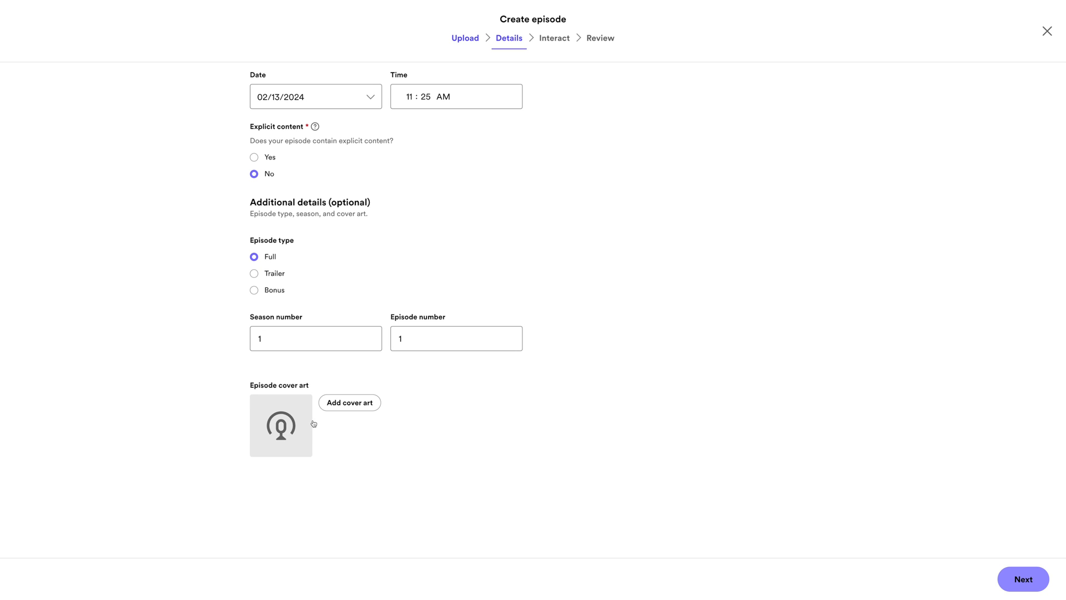
pyautogui.scroll(3)
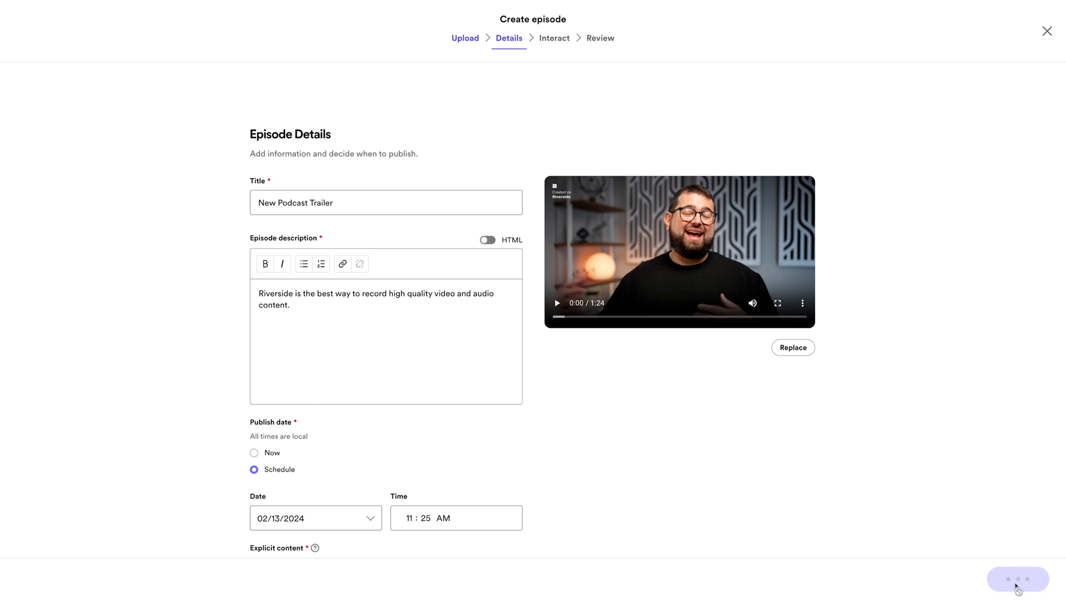
# Advance through Interact and Review, schedule the episode and continue past podcast setup.
pyautogui.click(1018, 579)
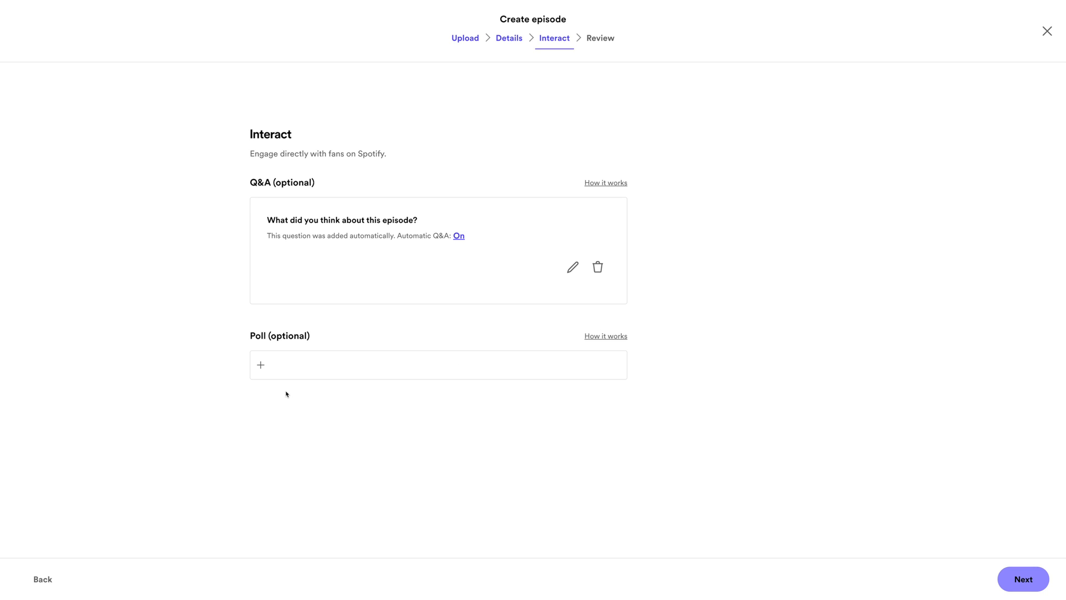
pyautogui.click(1023, 579)
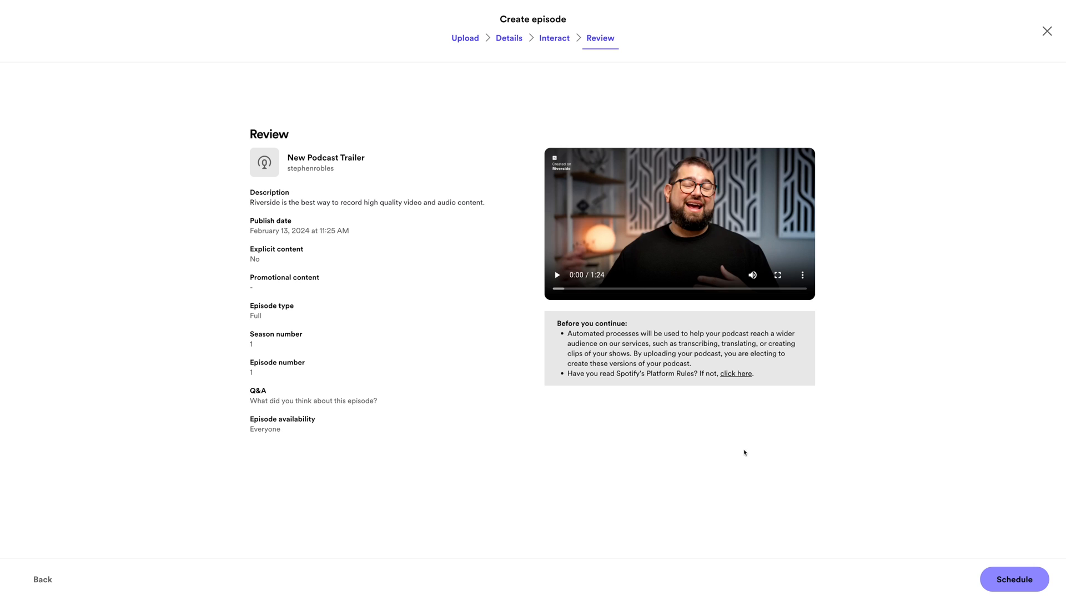
pyautogui.click(1014, 579)
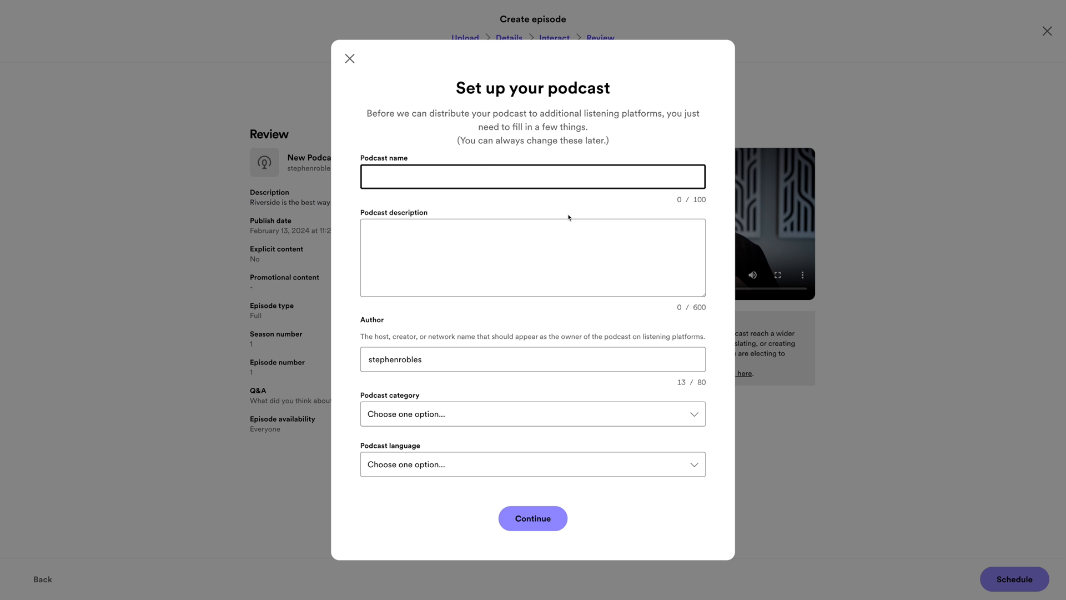
pyautogui.moveTo(358, 194)
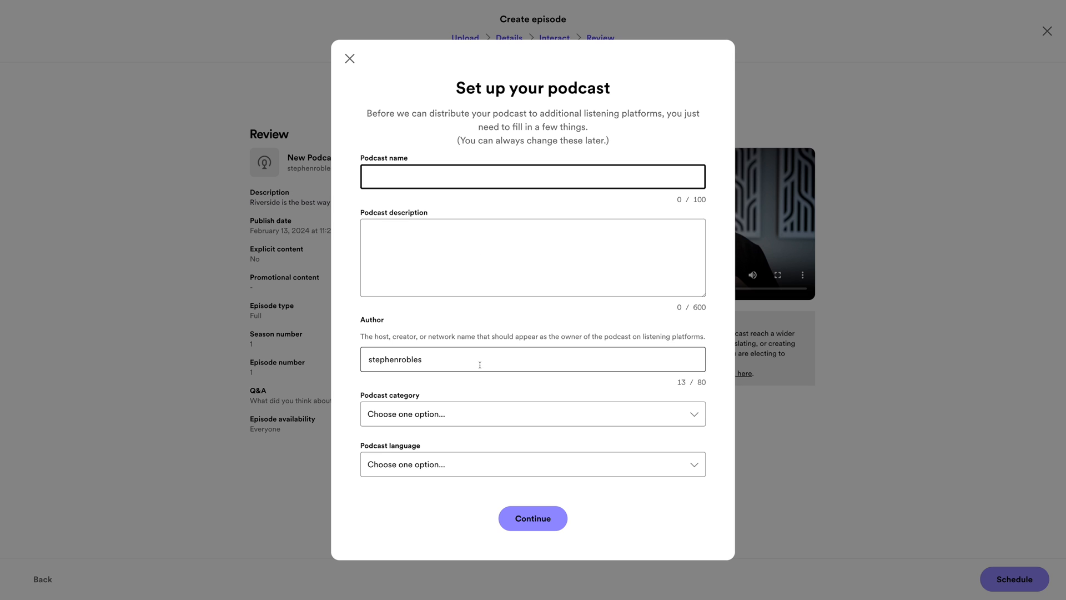
pyautogui.moveTo(399, 219)
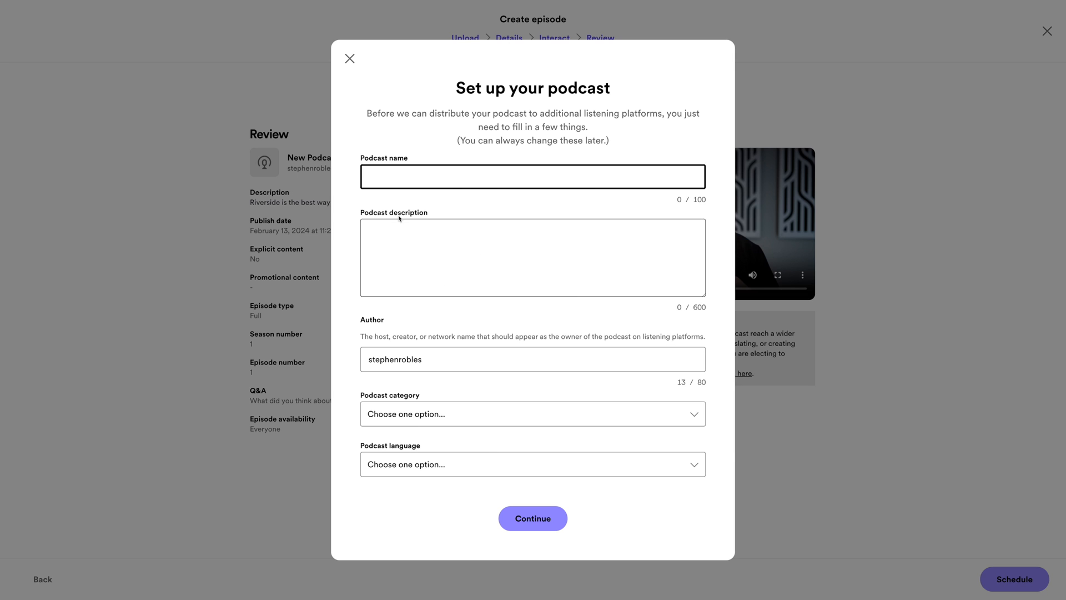
pyautogui.click(532, 518)
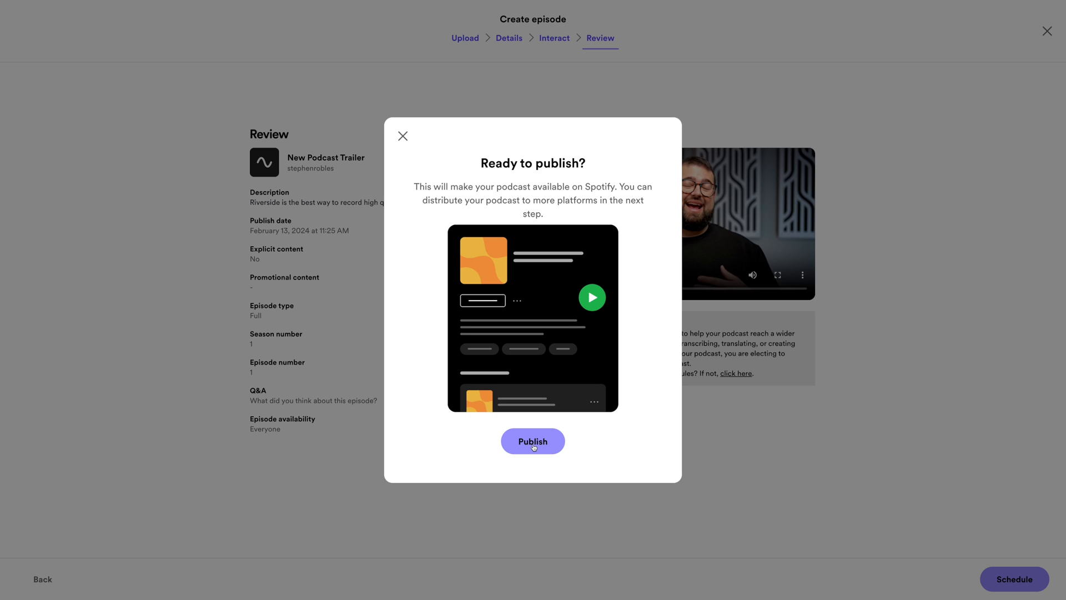
# Publish the podcast and start a new episode at the Create episode upload page.
pyautogui.click(533, 441)
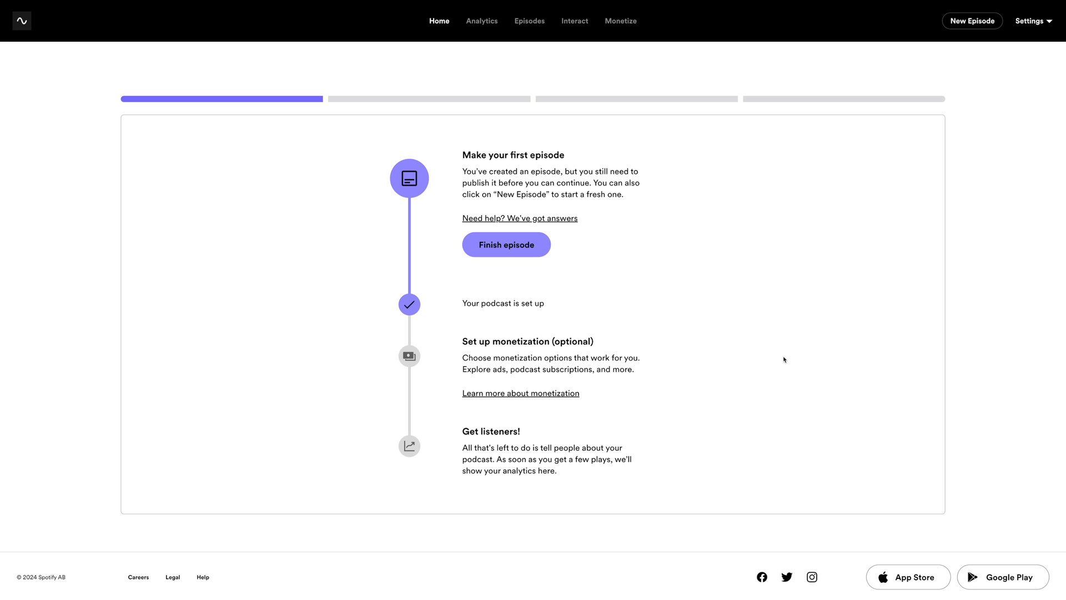
pyautogui.moveTo(739, 149)
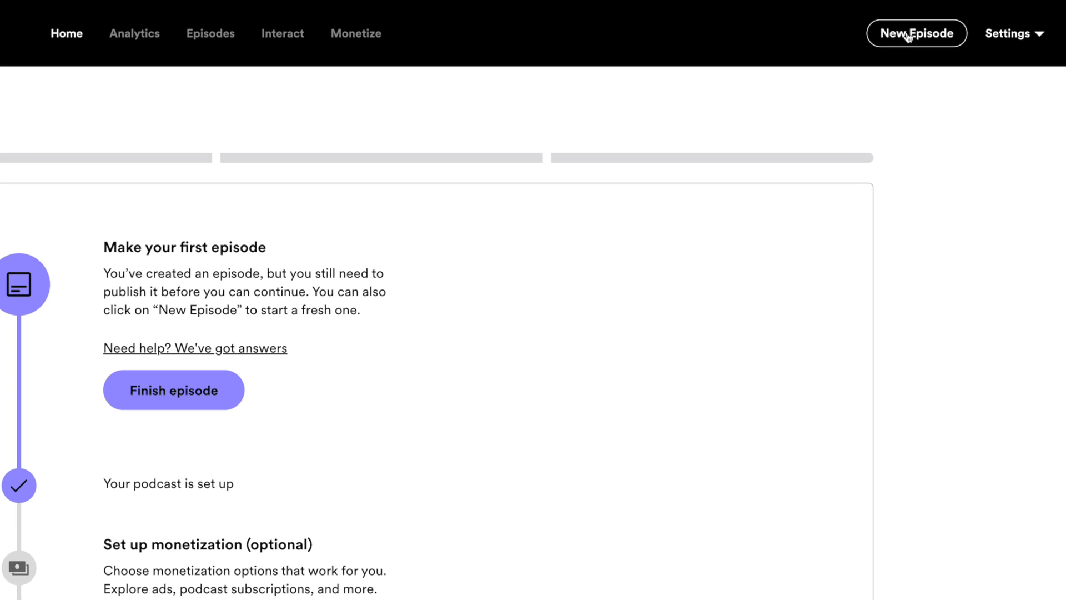
pyautogui.click(916, 32)
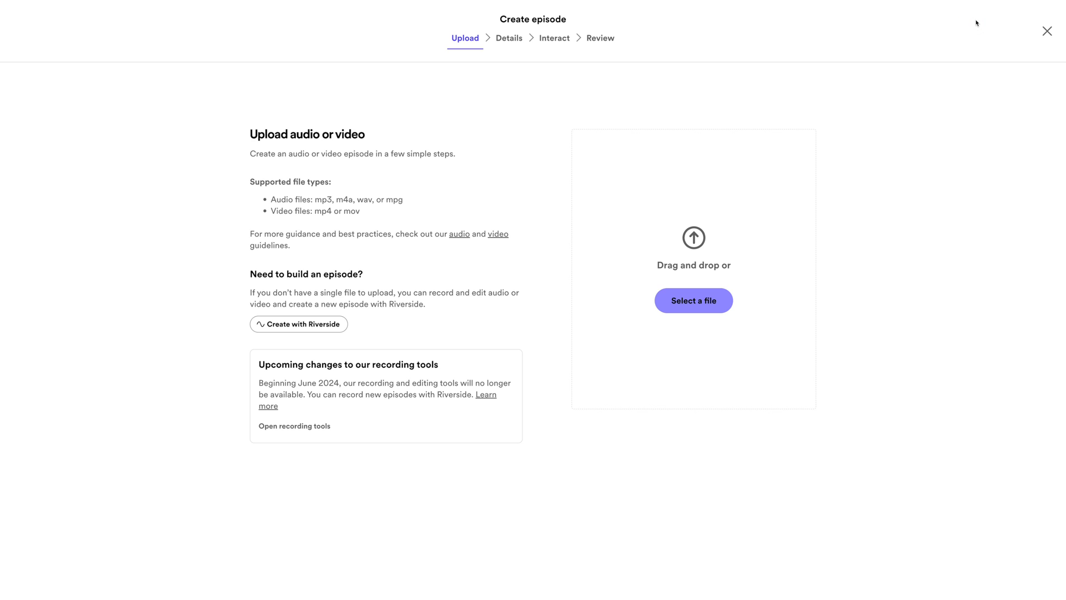
pyautogui.moveTo(271, 225)
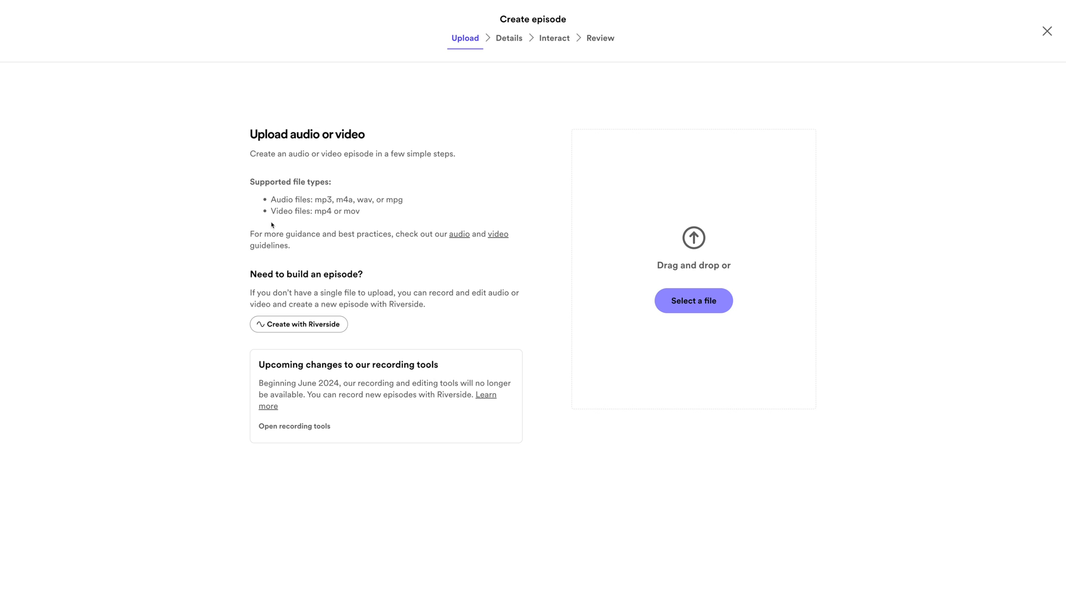
pyautogui.moveTo(316, 333)
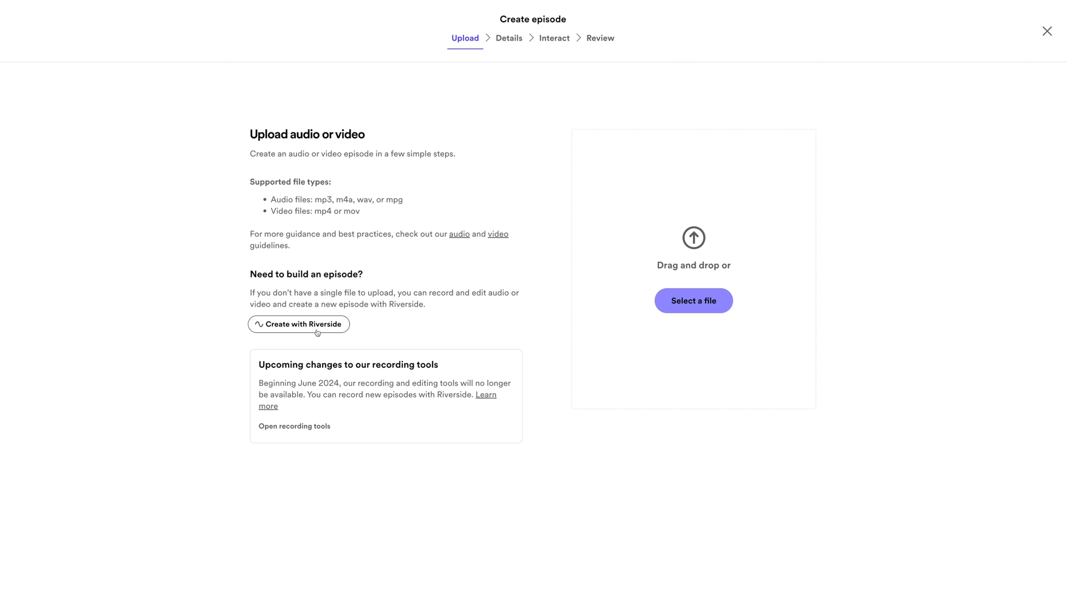